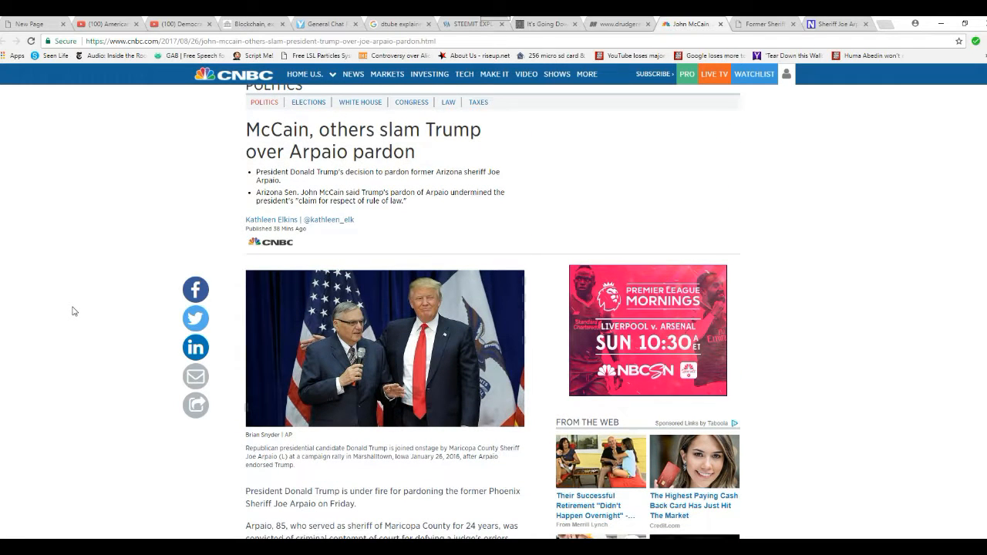
Scroll down the CNBC article until the Democratic lawmakers' embedded tweets criticizing the pardon are in view.
scroll(down, 3)
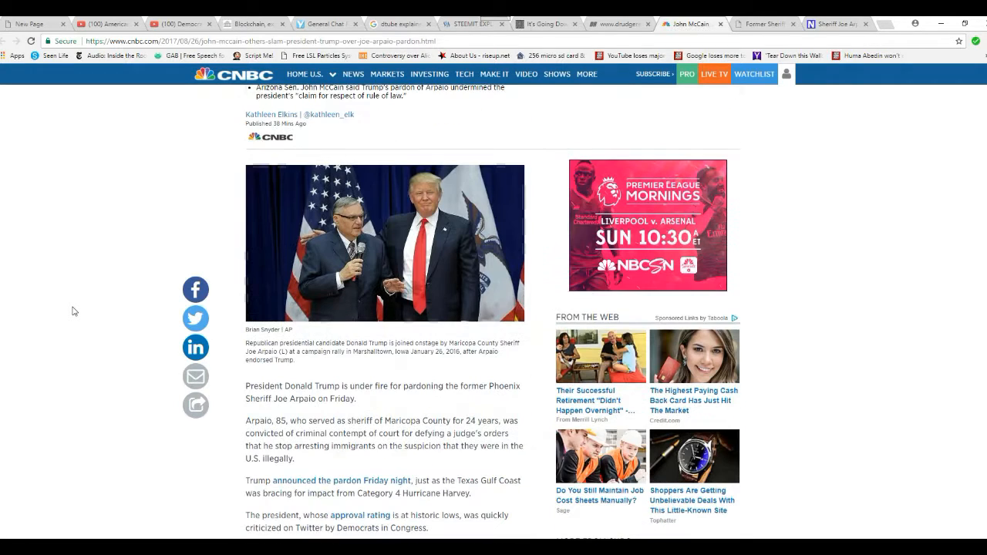
scroll(down, 3)
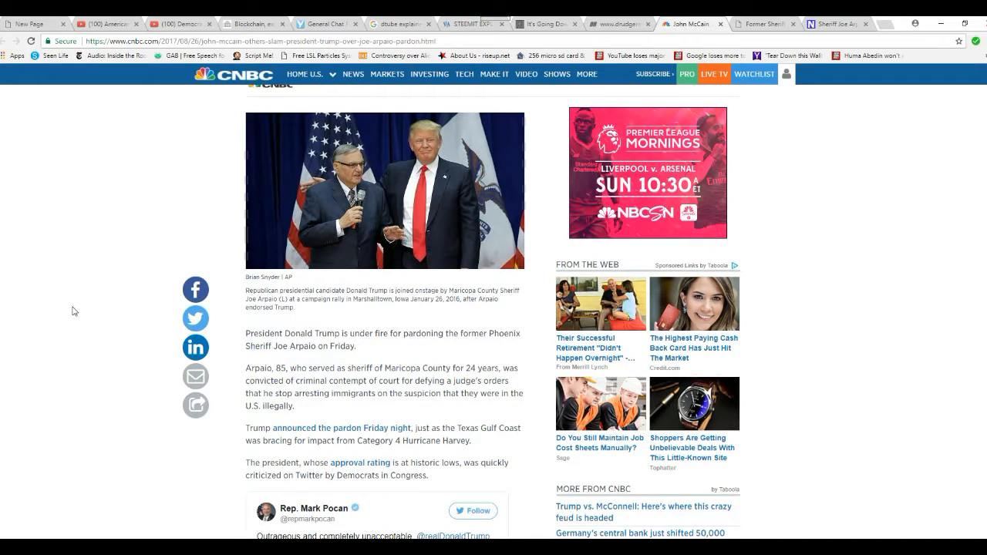
scroll(down, 3)
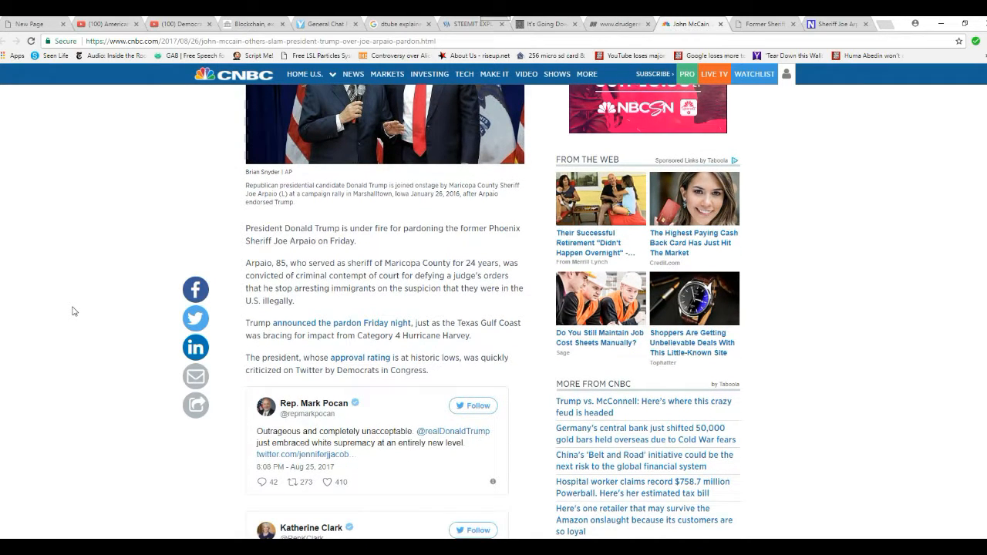
mouse_move(68, 358)
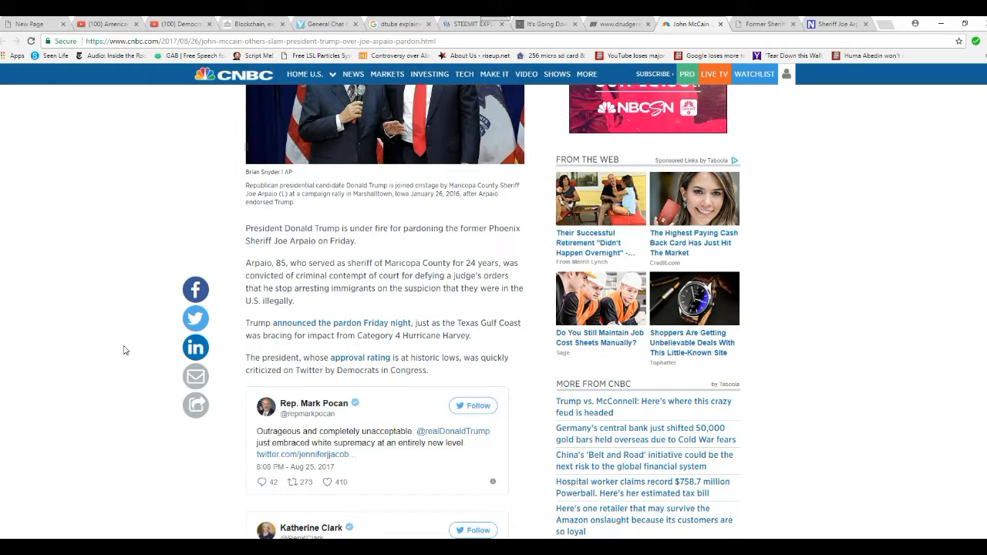
scroll(down, 3)
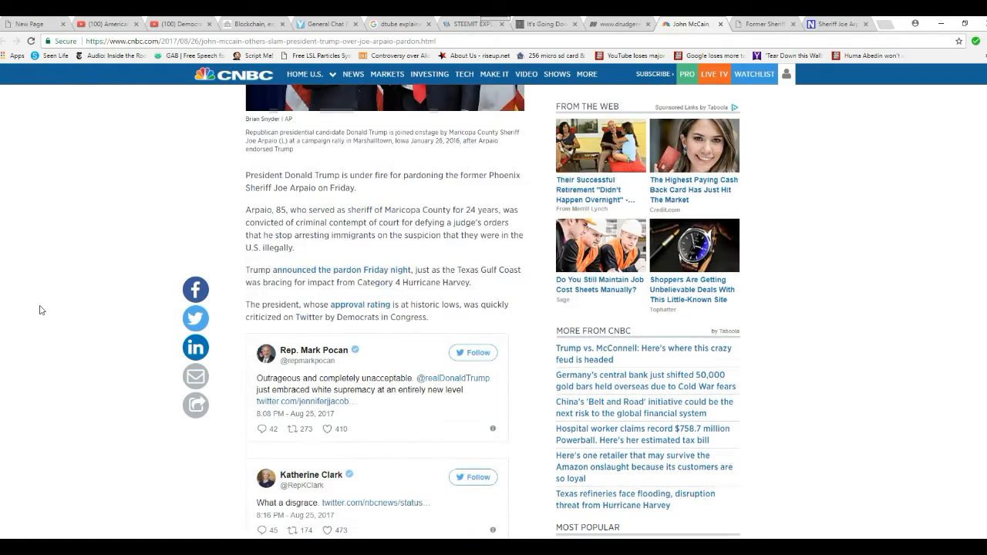
scroll(up, 3)
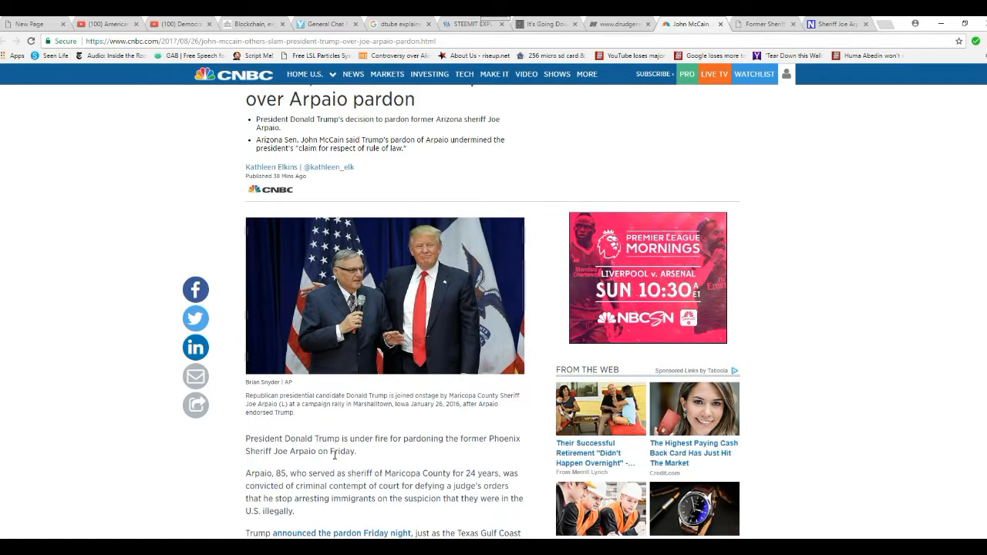
mouse_move(71, 300)
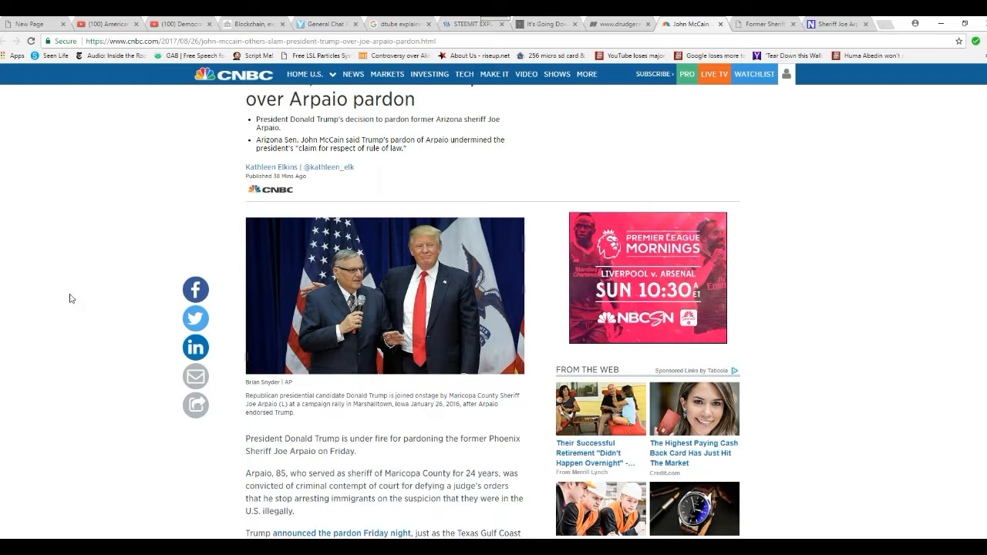
mouse_move(136, 246)
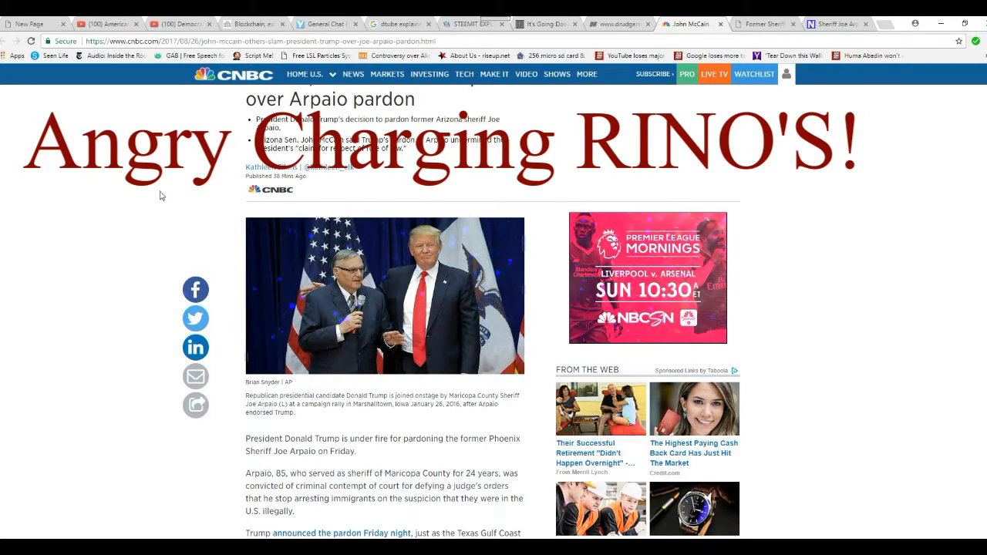
mouse_move(143, 210)
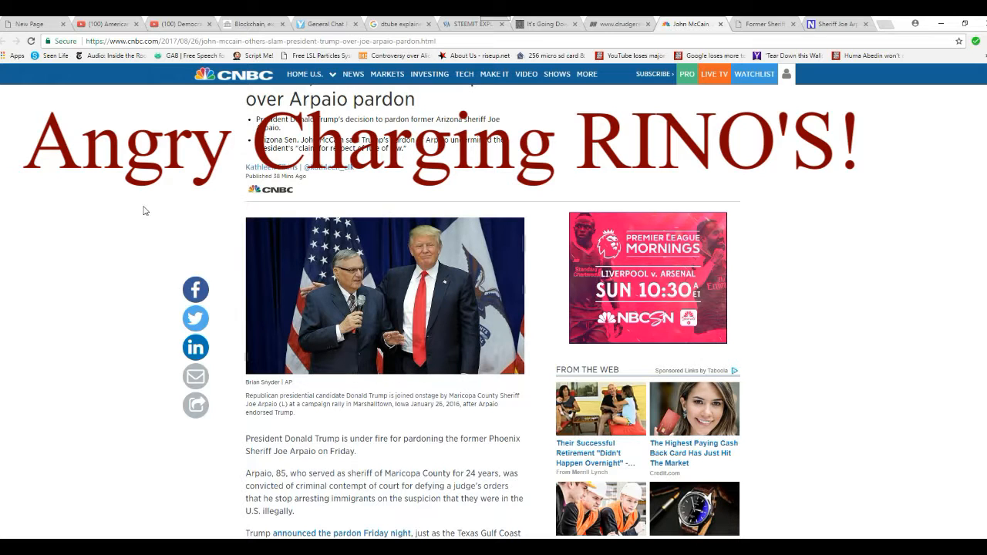
scroll(down, 3)
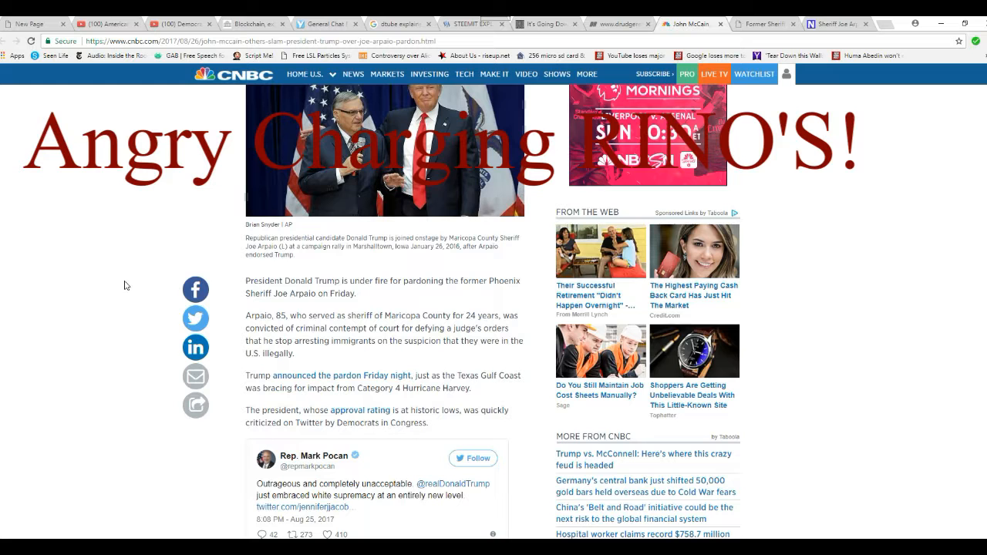
mouse_move(210, 494)
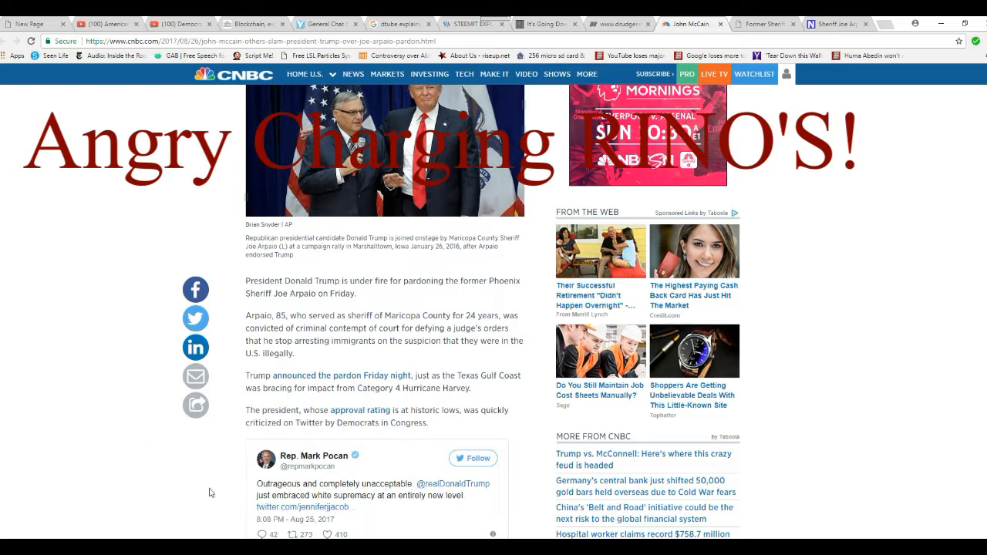
scroll(down, 3)
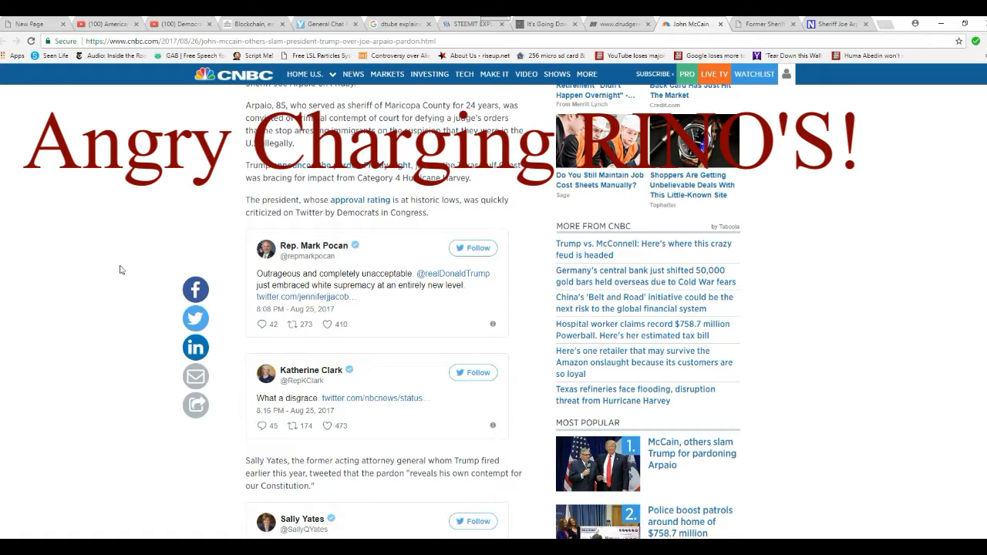
mouse_move(124, 238)
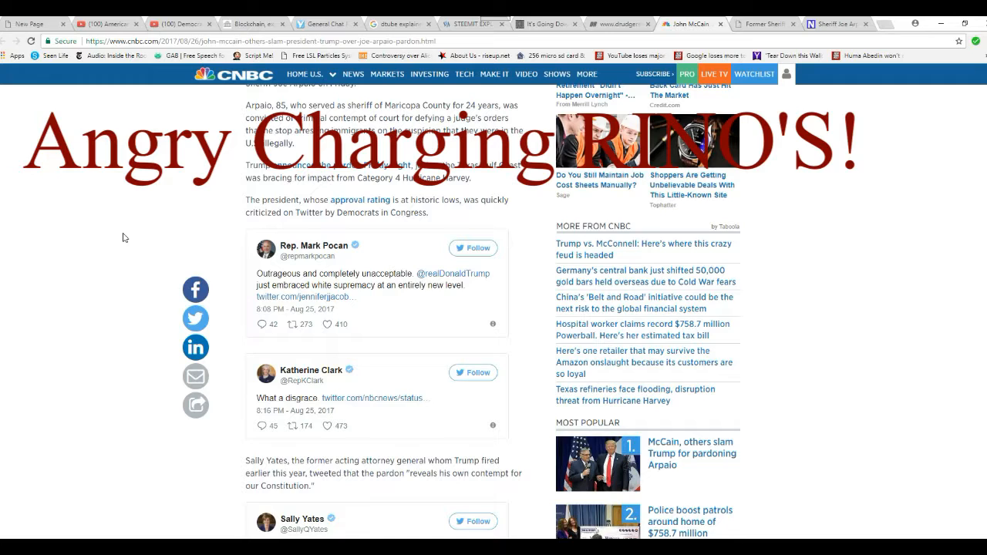
mouse_move(142, 301)
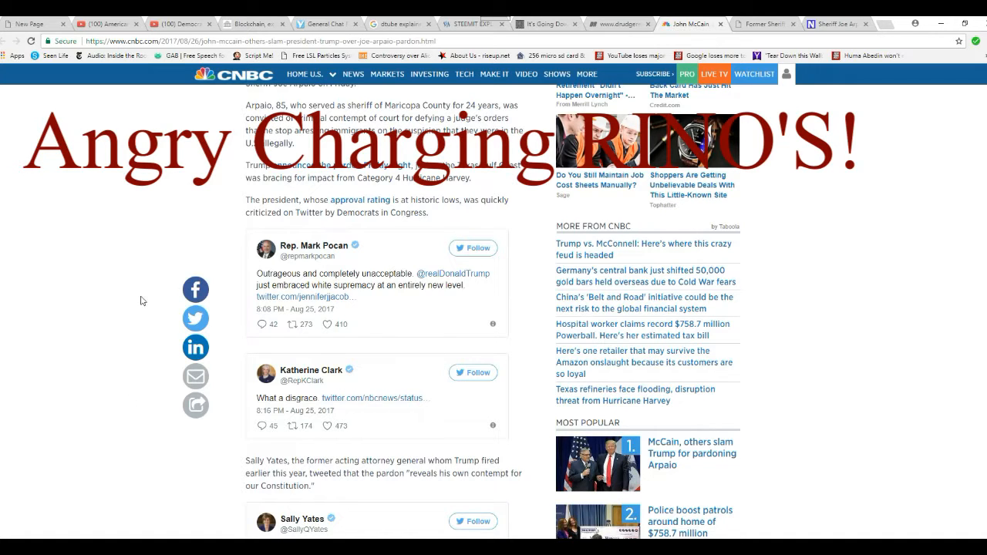
mouse_move(160, 299)
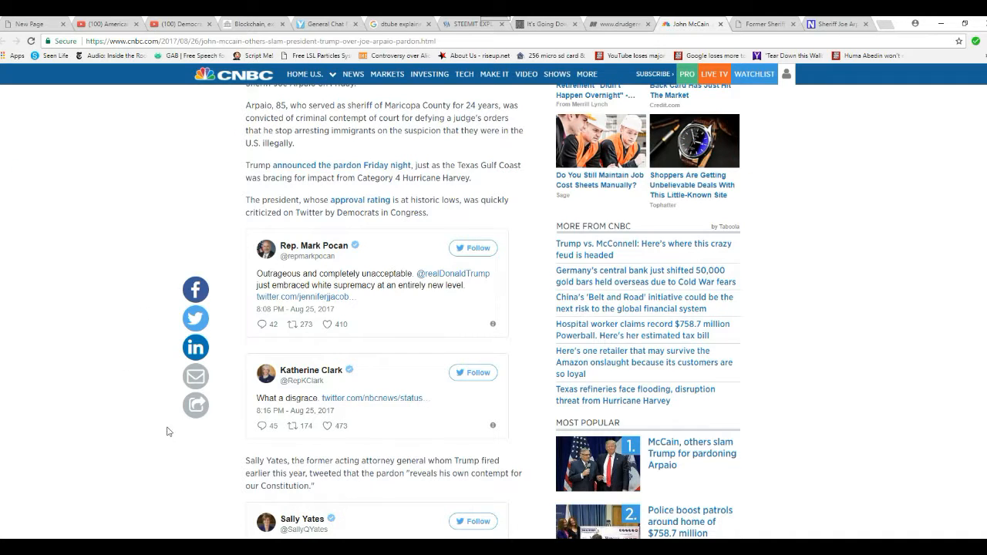
mouse_move(139, 341)
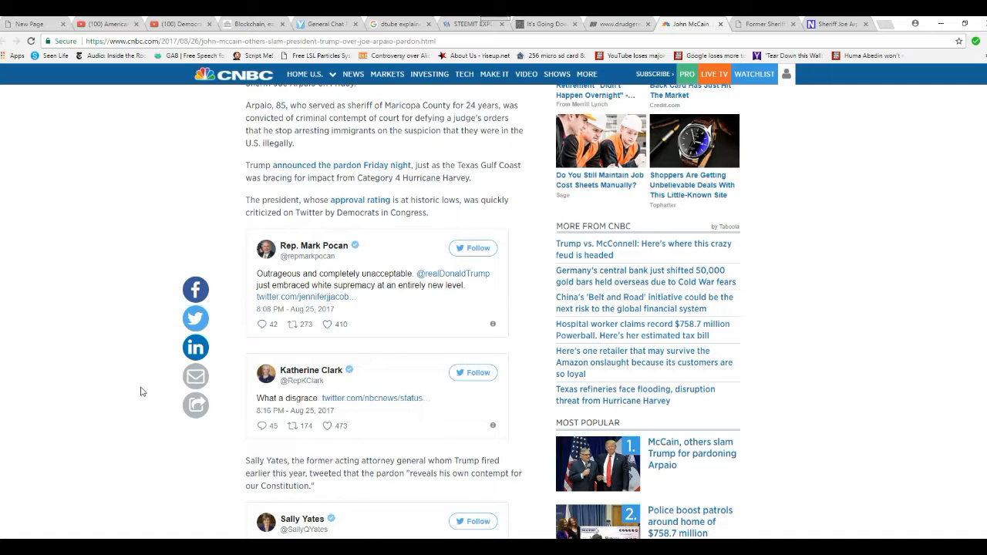
mouse_move(130, 386)
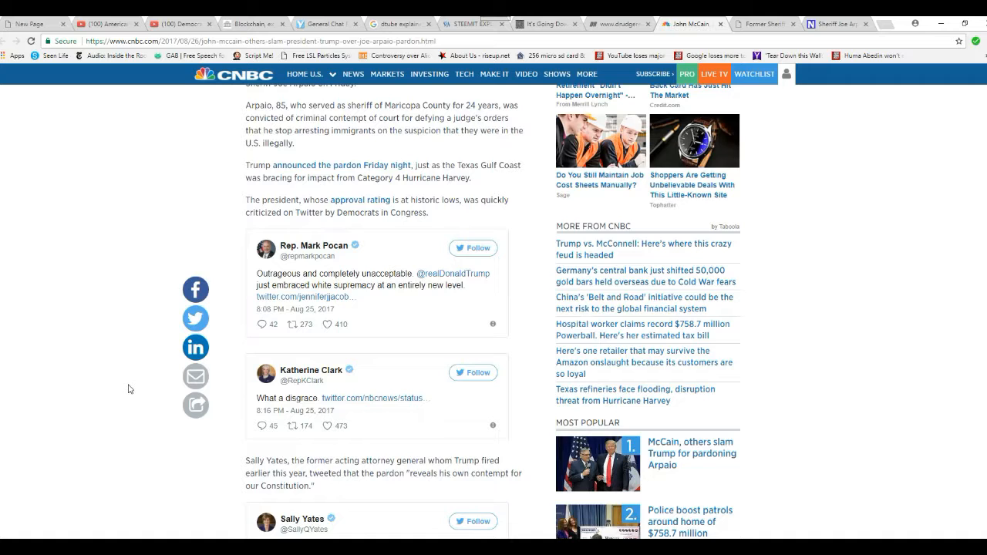
scroll(down, 3)
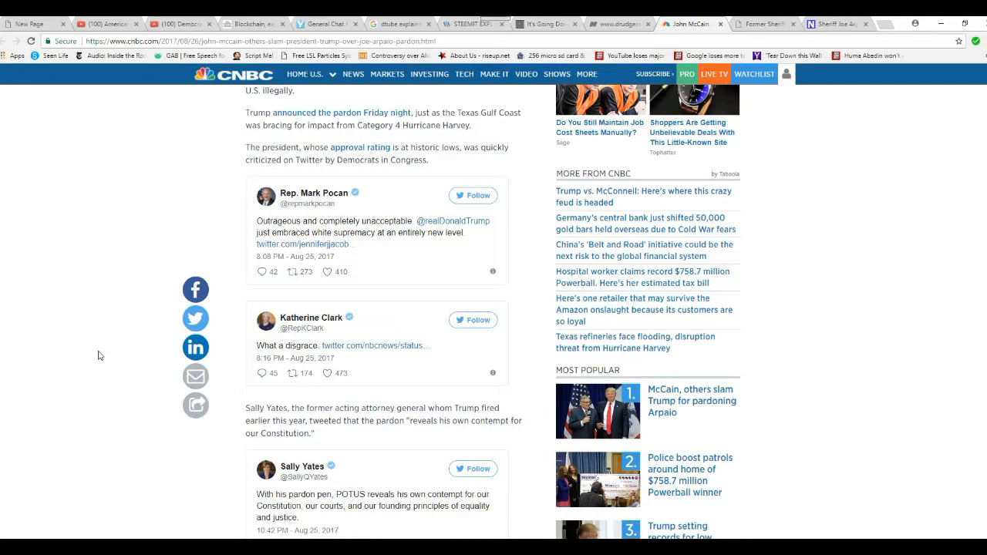
scroll(down, 3)
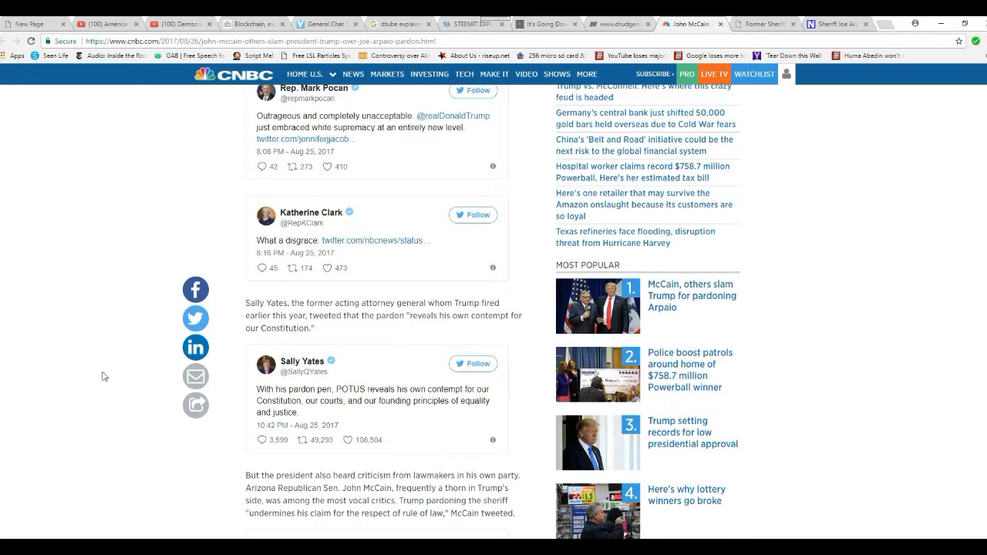
mouse_move(110, 337)
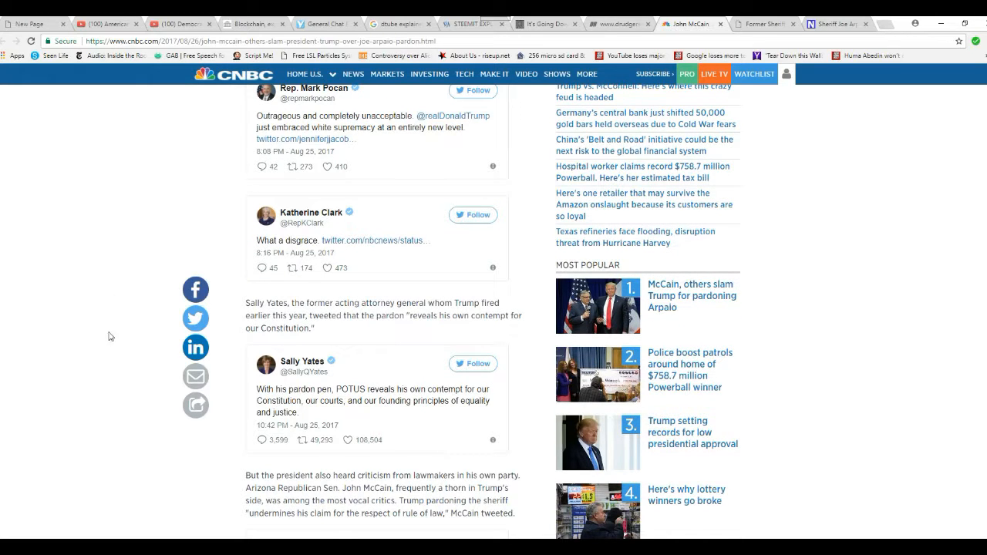
mouse_move(85, 317)
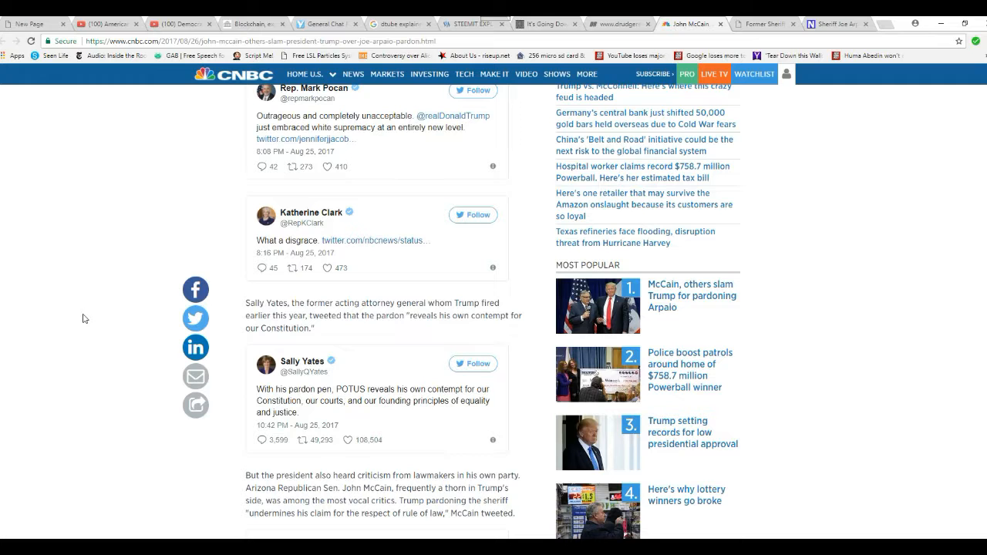
mouse_move(114, 370)
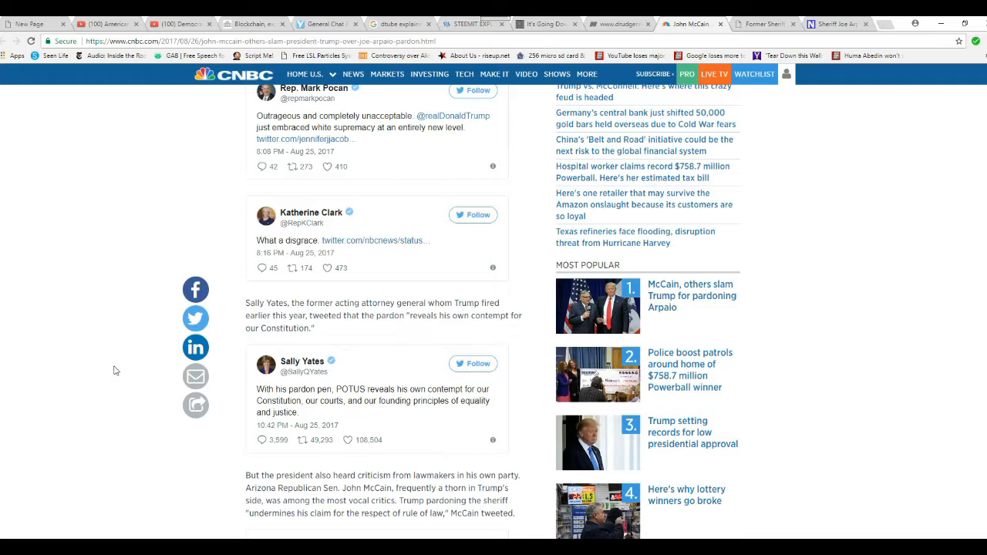
scroll(down, 3)
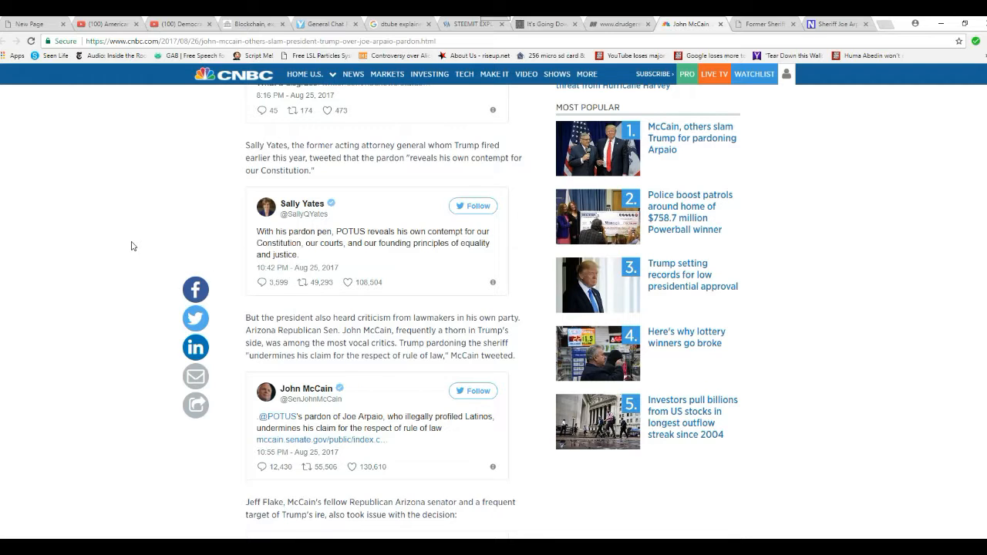
mouse_move(151, 259)
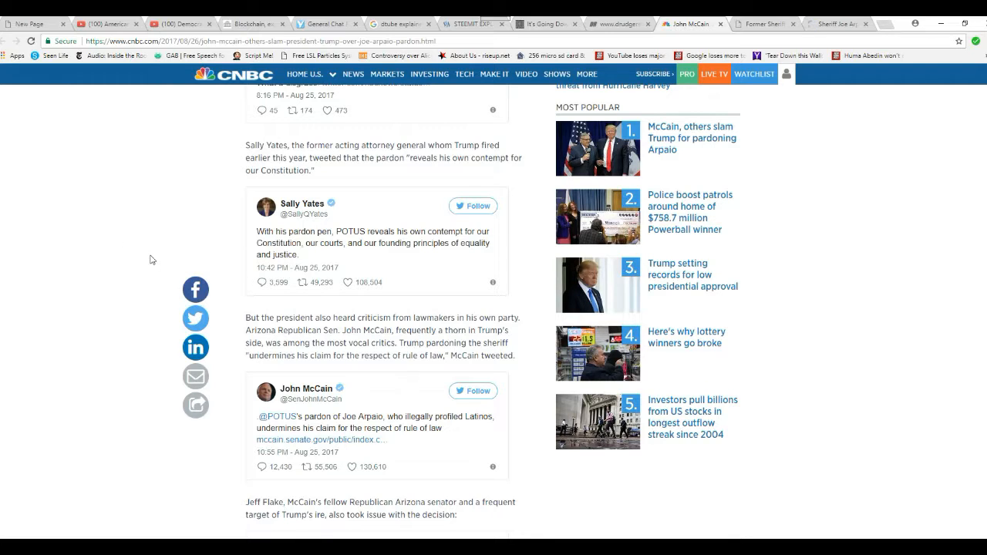
mouse_move(219, 275)
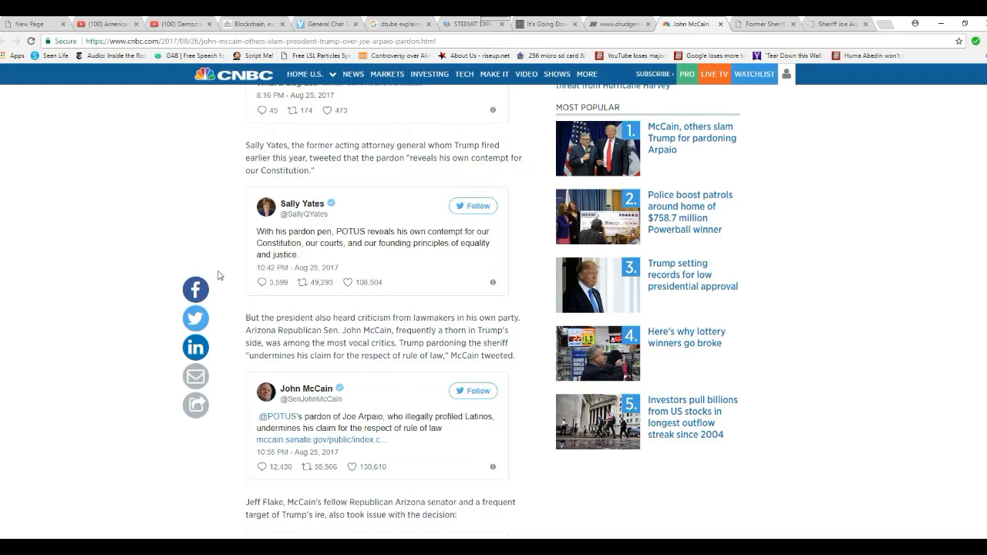
mouse_move(121, 315)
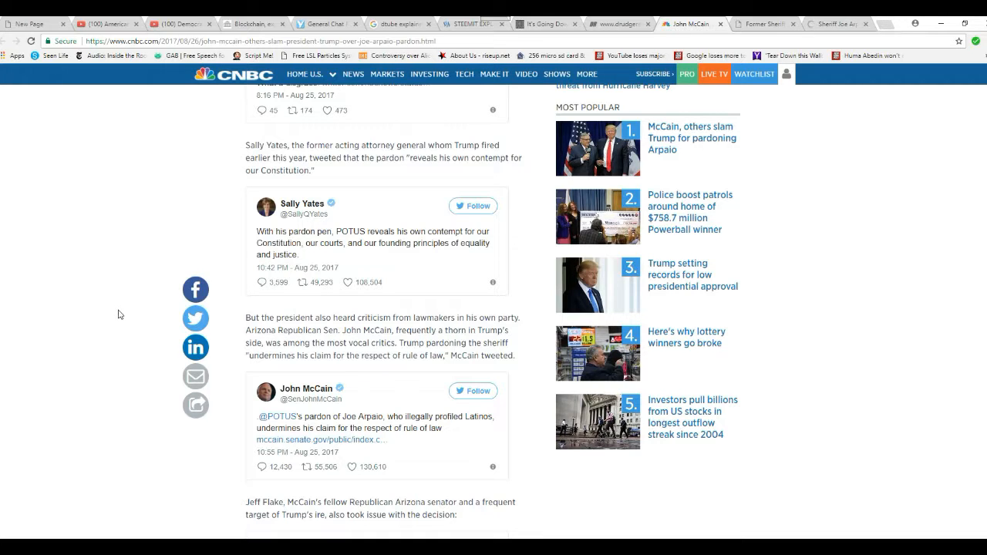
Scroll through the last senator tweet to the CNBC article's closing paragraphs, author credit and newsletter box.
scroll(down, 3)
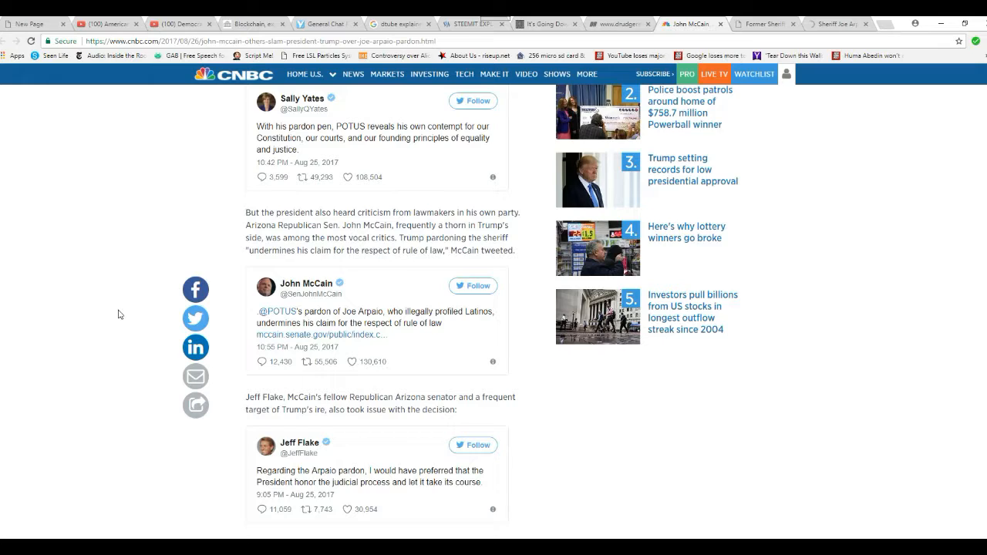
scroll(down, 3)
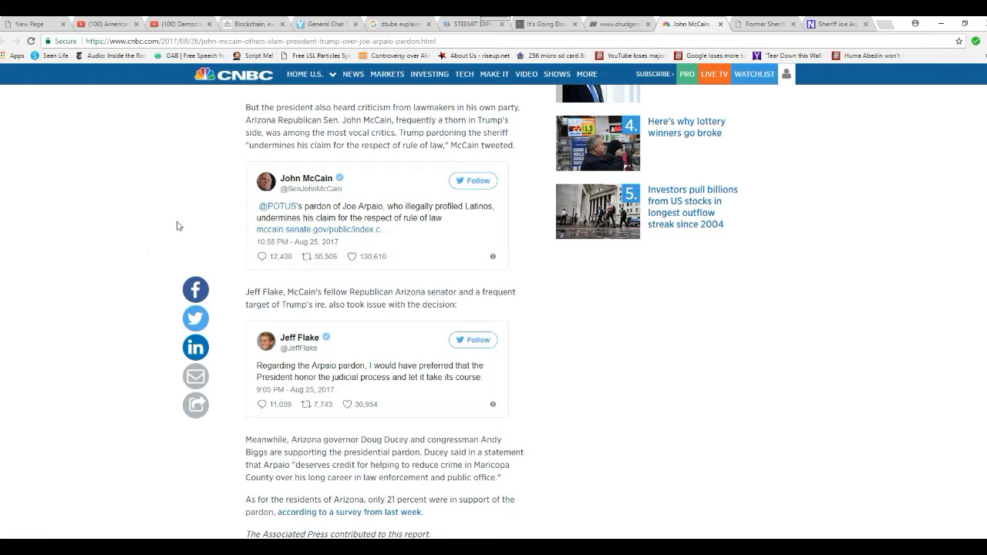
mouse_move(213, 237)
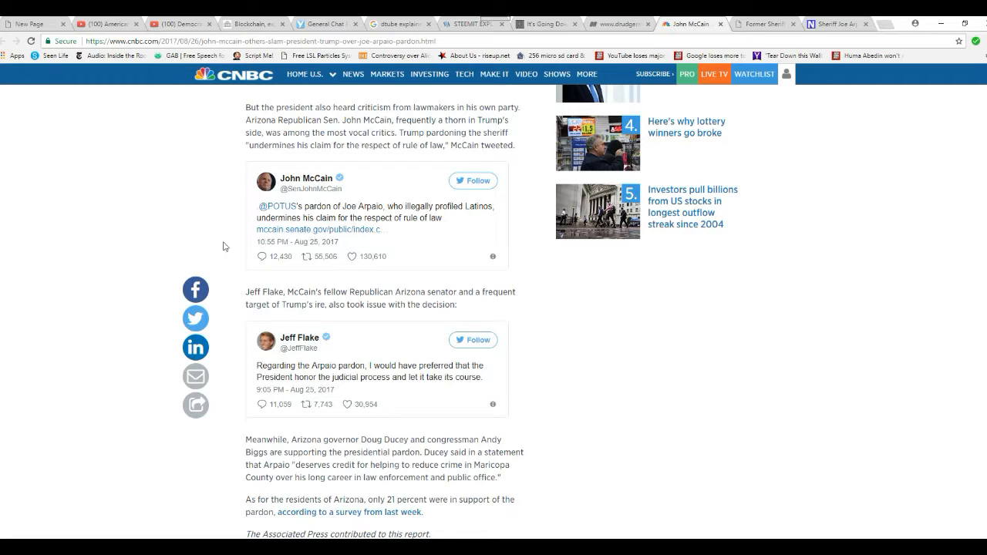
mouse_move(216, 241)
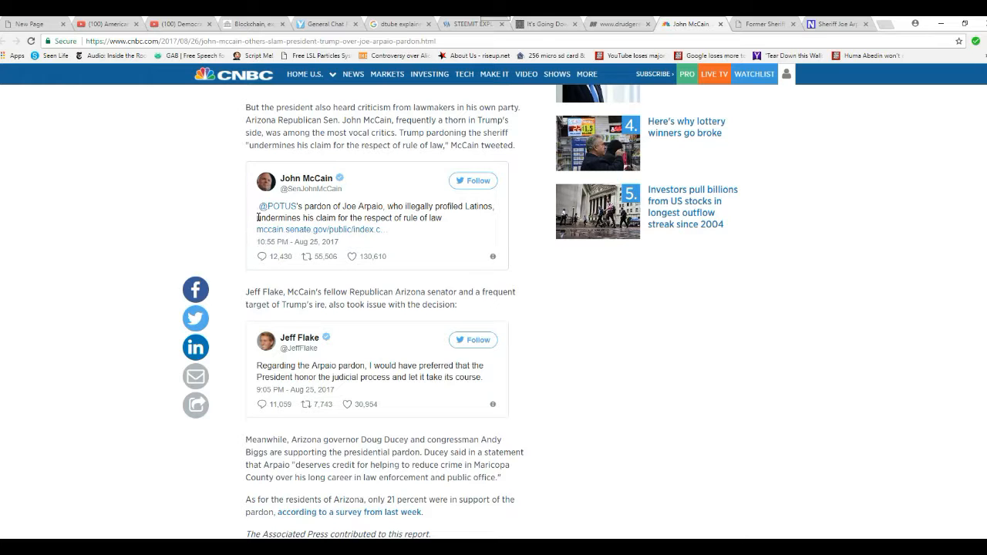
mouse_move(207, 219)
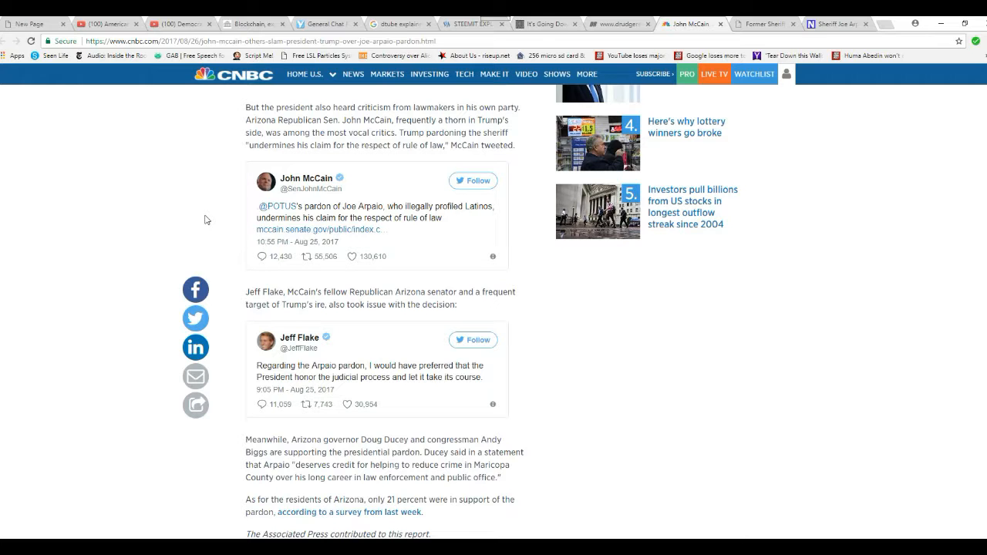
scroll(down, 3)
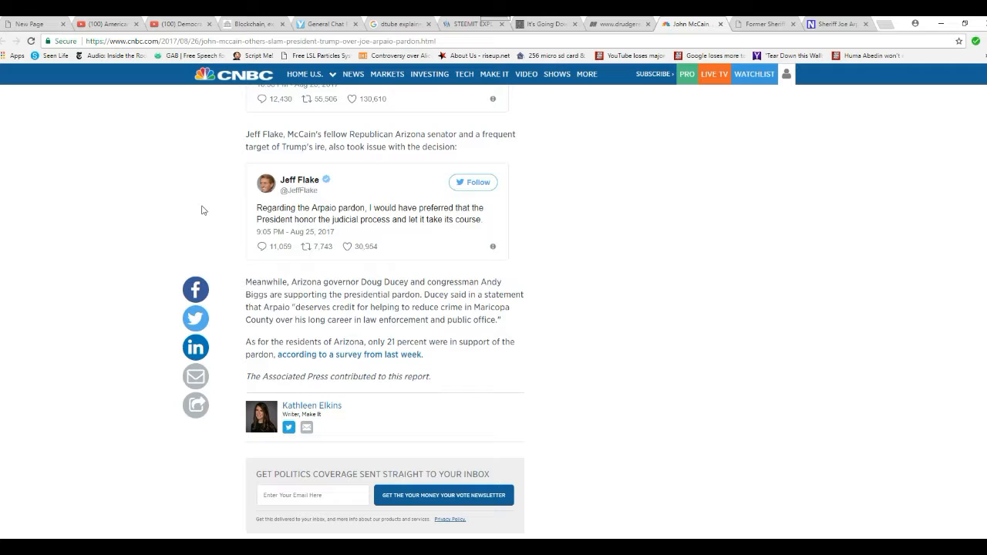
mouse_move(219, 227)
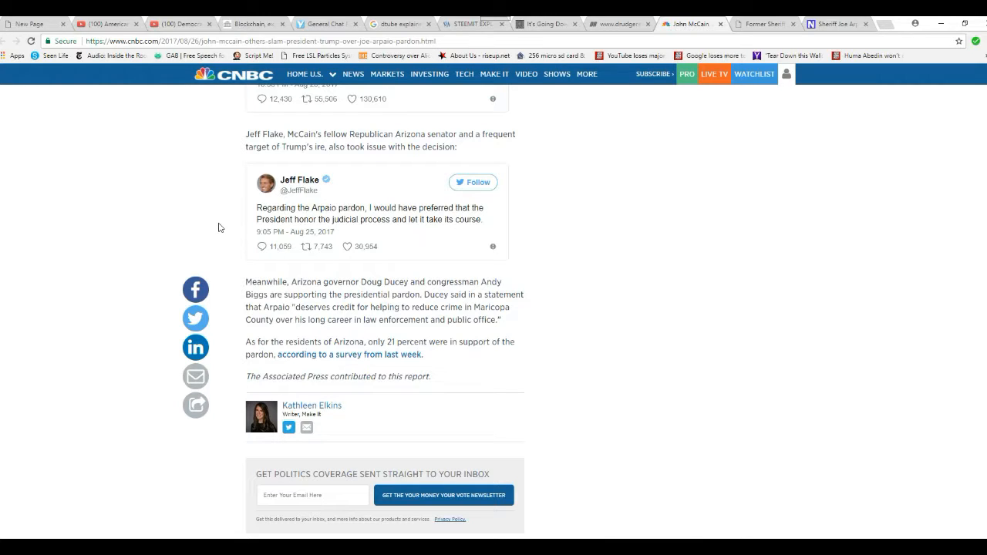
mouse_move(207, 259)
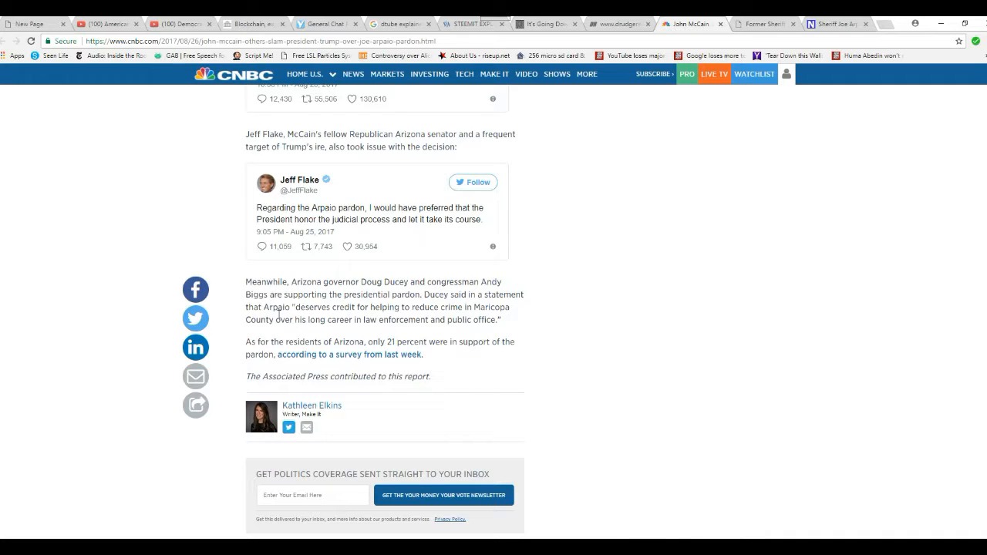
mouse_move(229, 222)
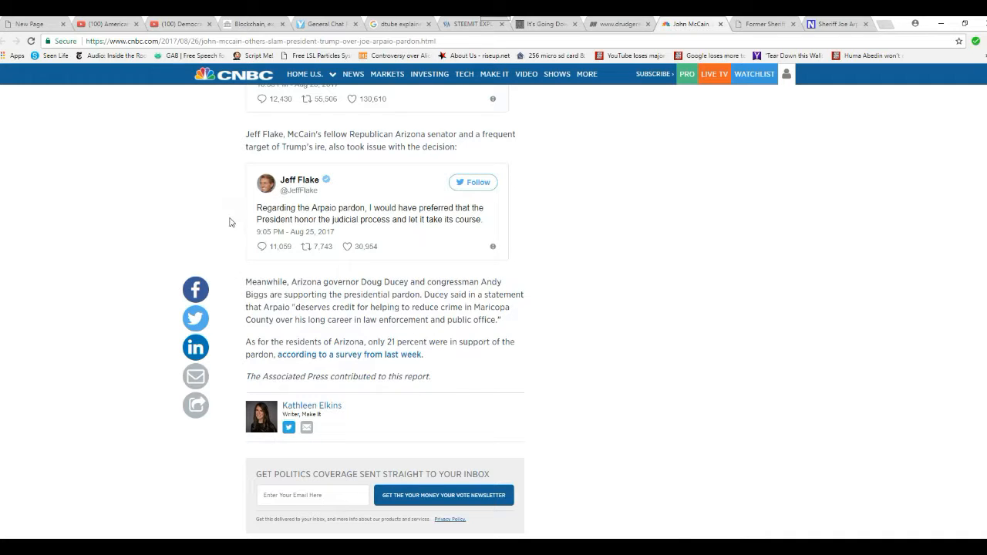
mouse_move(262, 229)
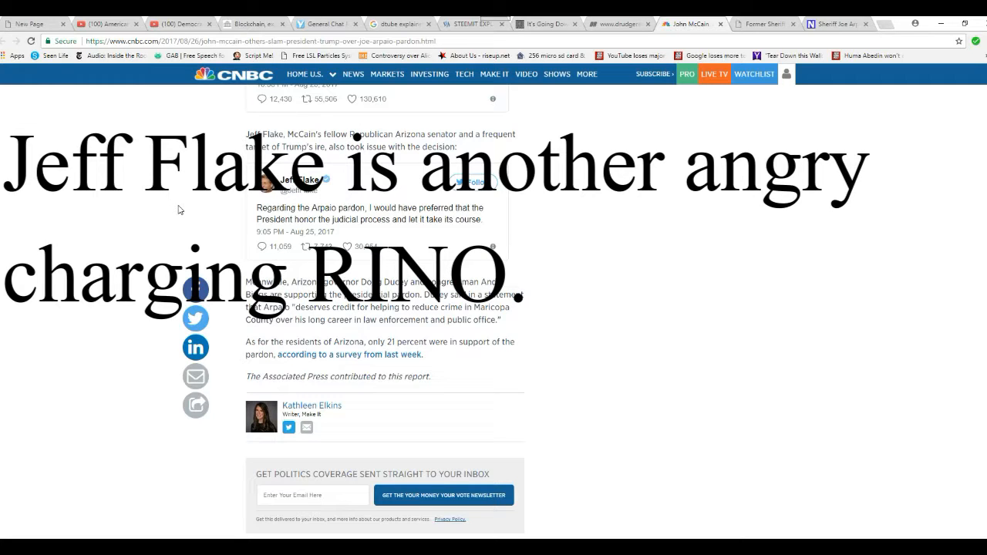
mouse_move(197, 213)
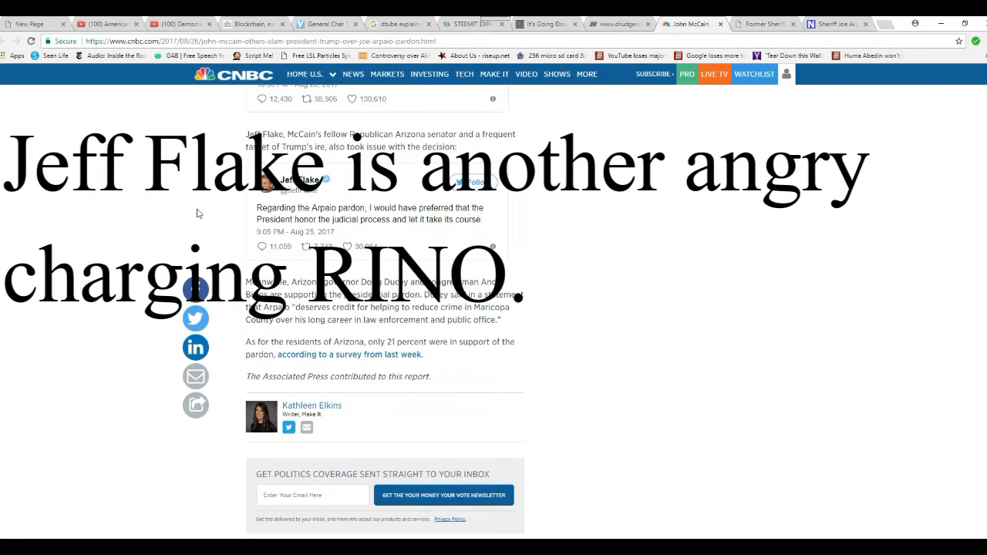
scroll(down, 3)
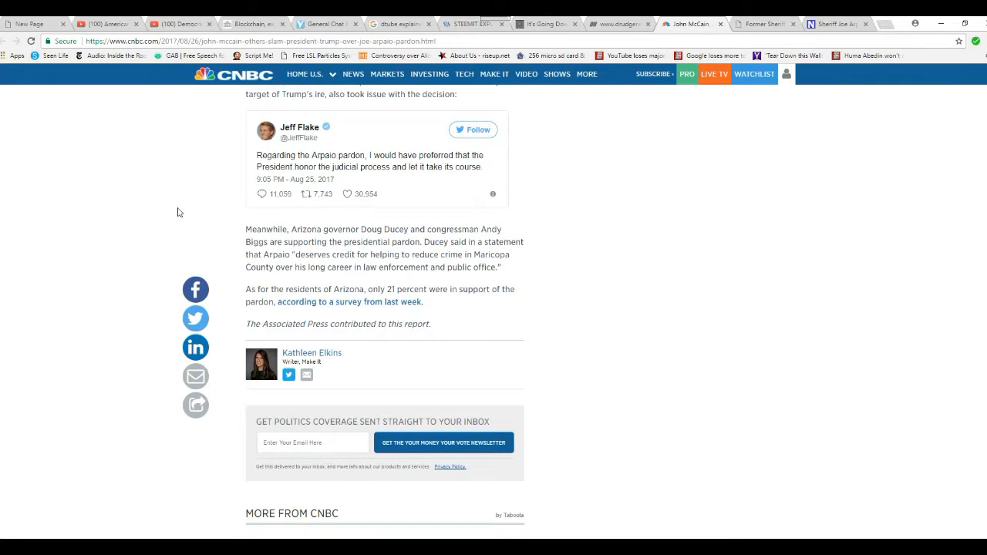
mouse_move(199, 234)
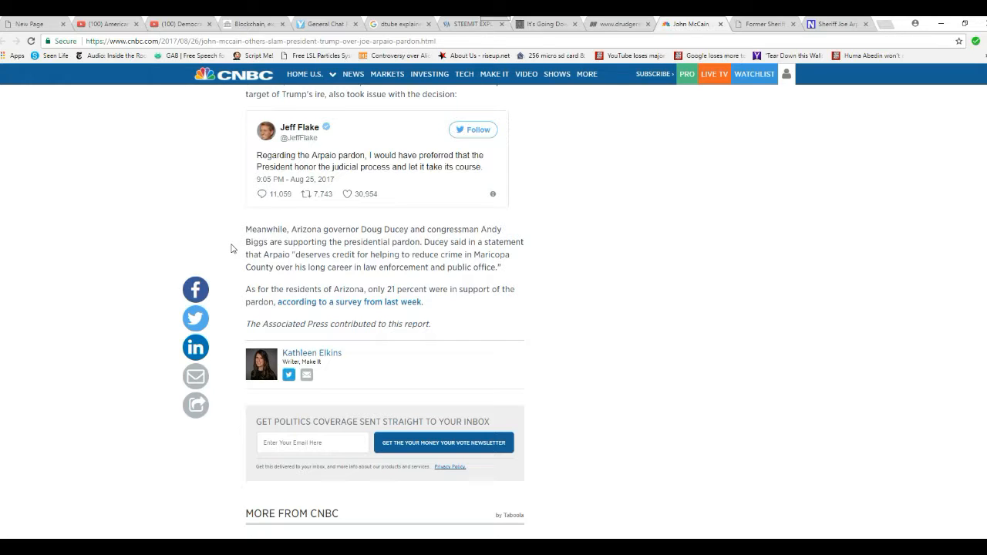
mouse_move(225, 254)
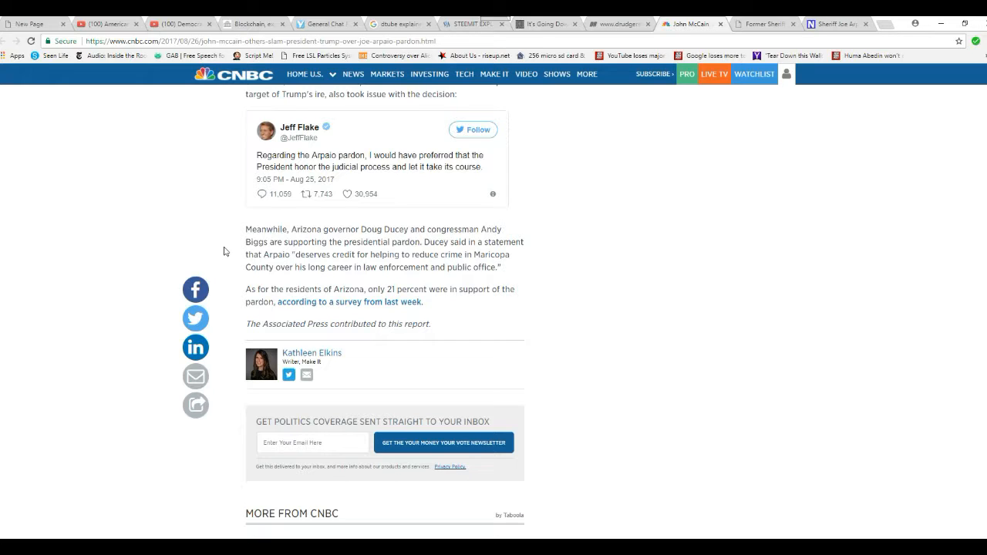
mouse_move(243, 258)
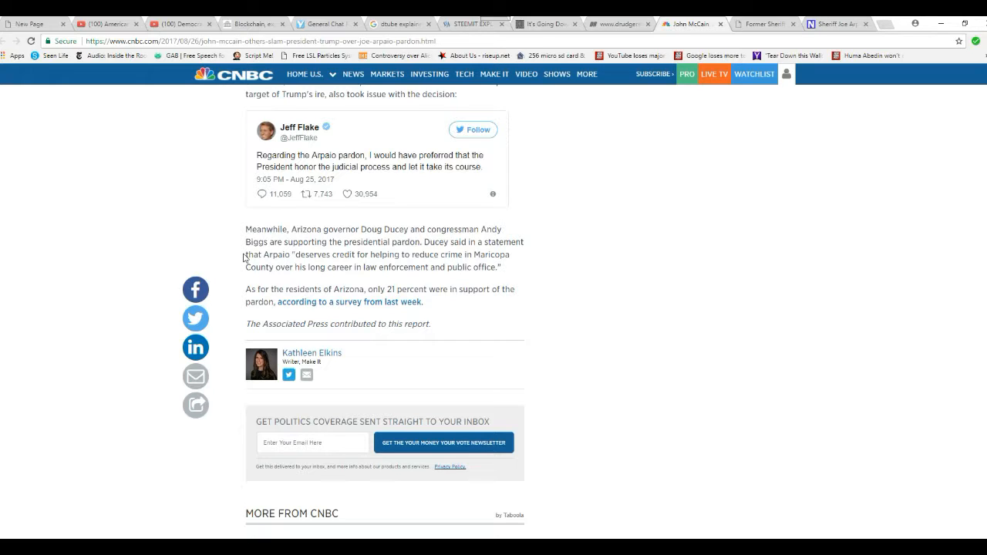
mouse_move(226, 294)
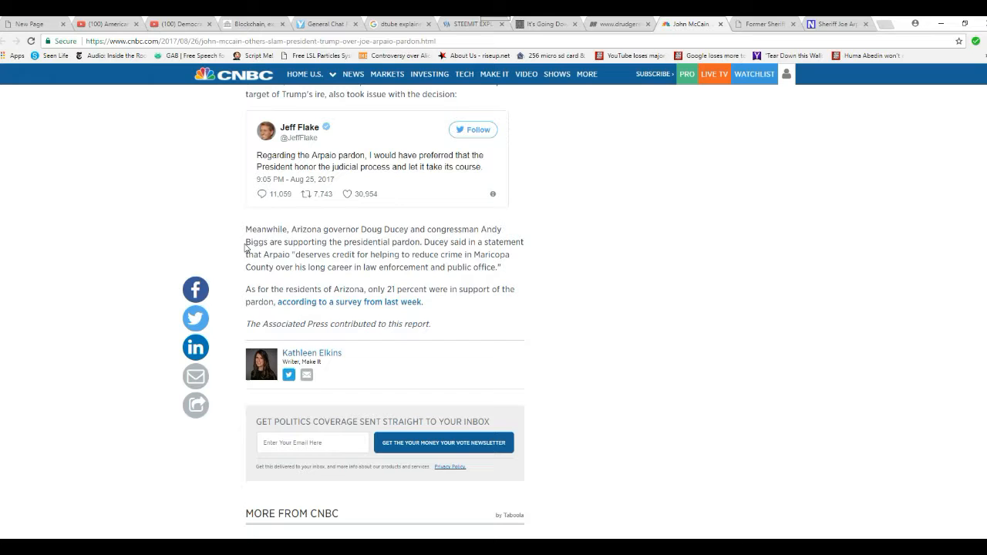
scroll(up, 3)
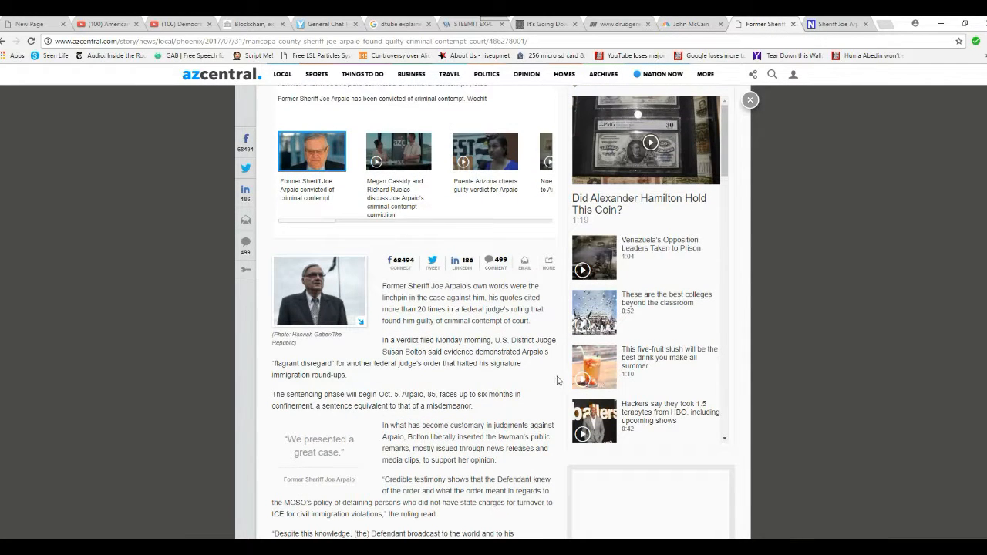
scroll(down, 3)
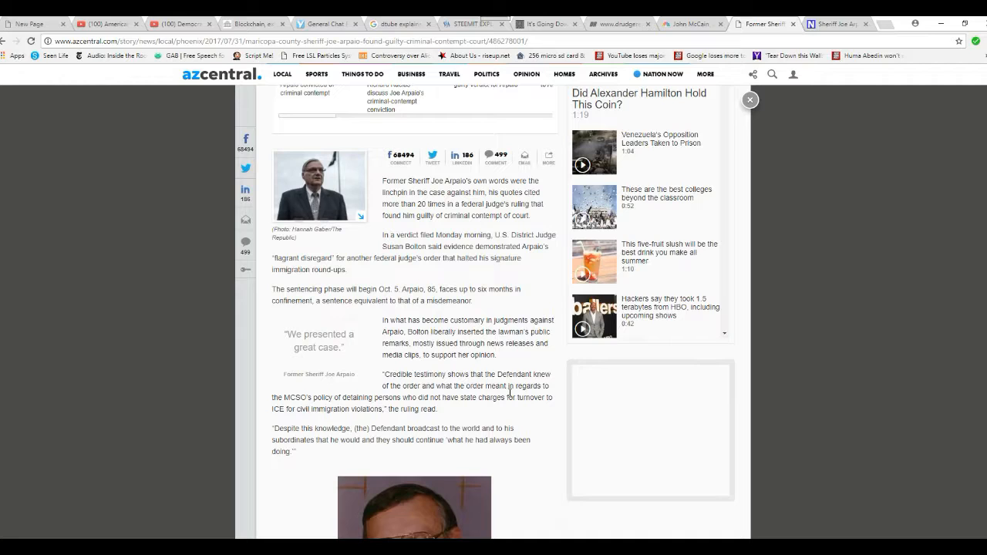
scroll(down, 3)
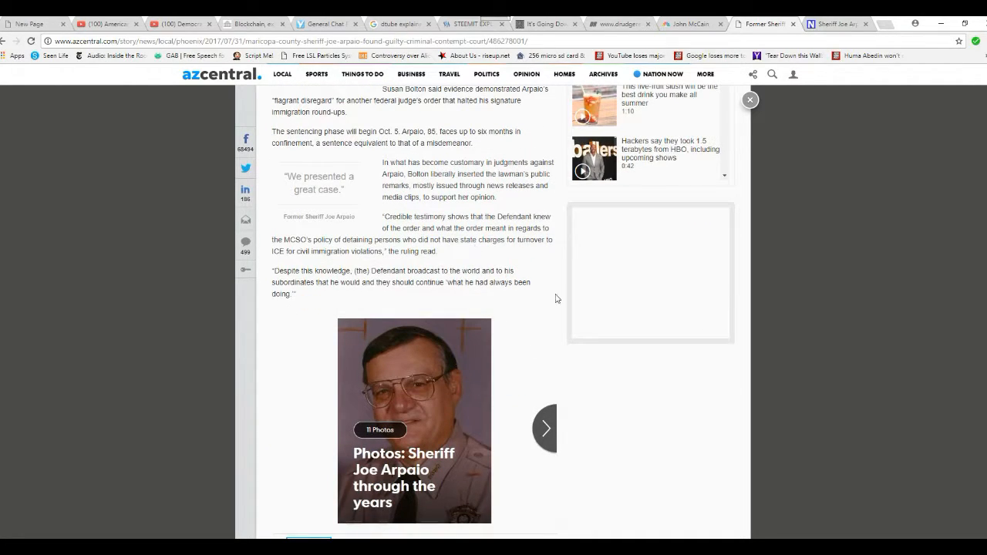
mouse_move(528, 252)
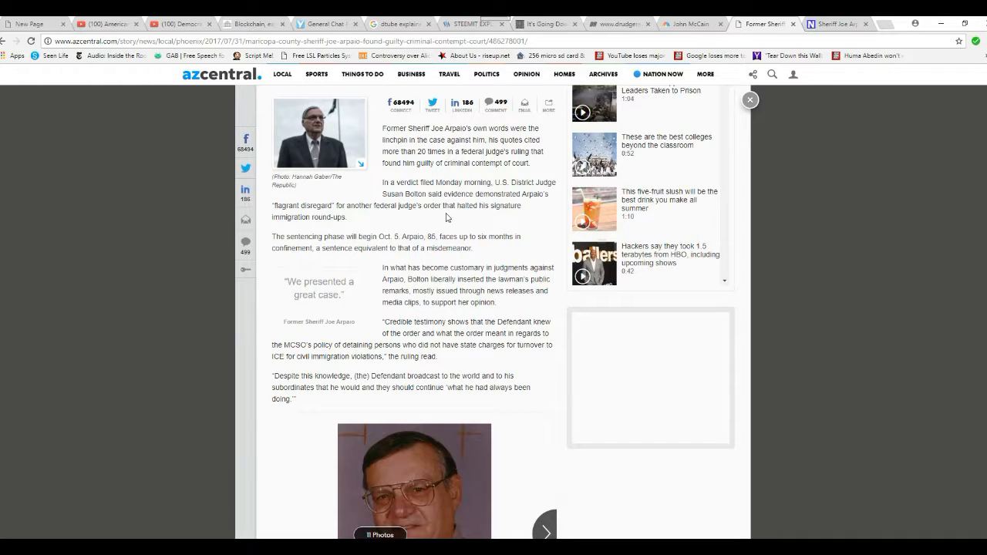
mouse_move(553, 225)
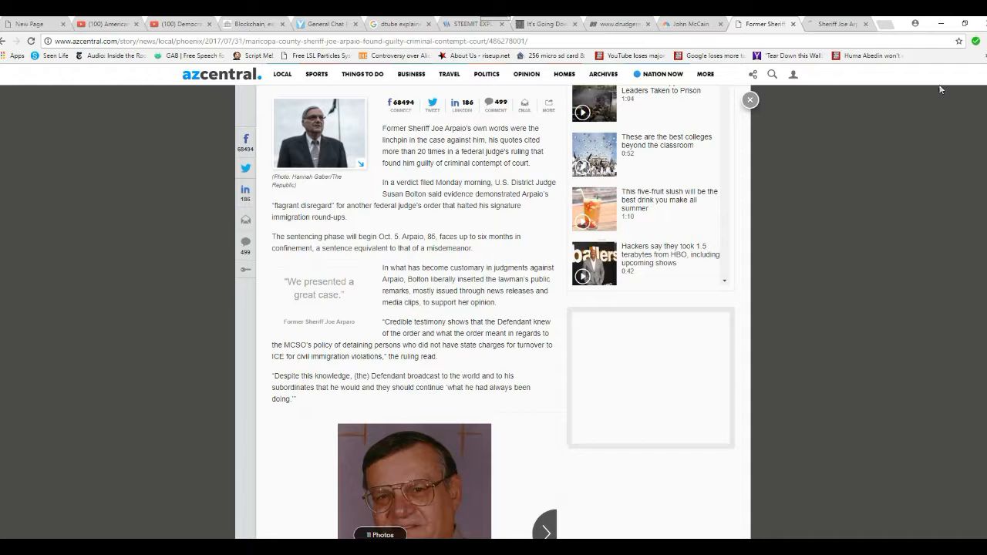
click(836, 23)
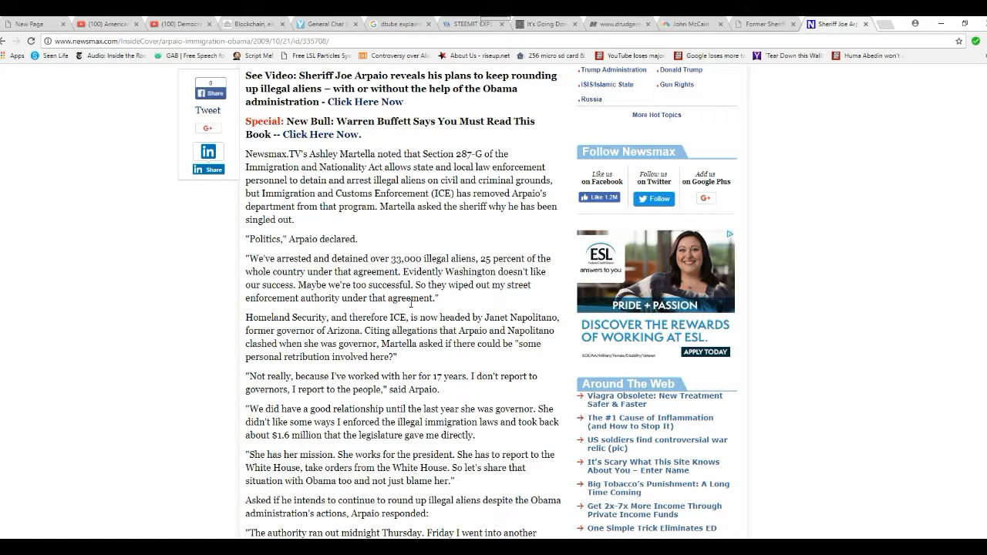
Scroll down through the Newsmax 'I'm Not Going to Stop Arresting Illegals' article's opening and body paragraphs.
scroll(down, 3)
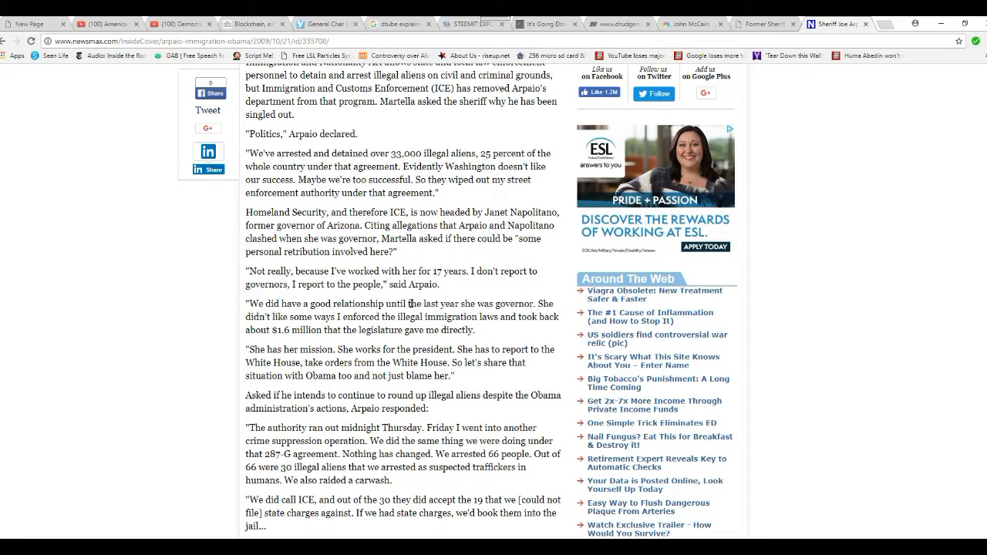
scroll(up, 3)
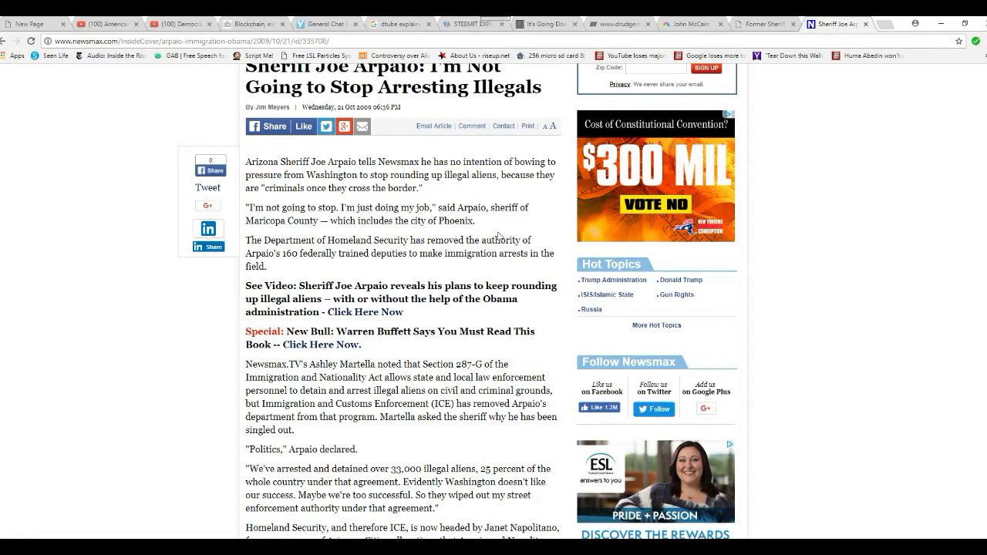
mouse_move(468, 191)
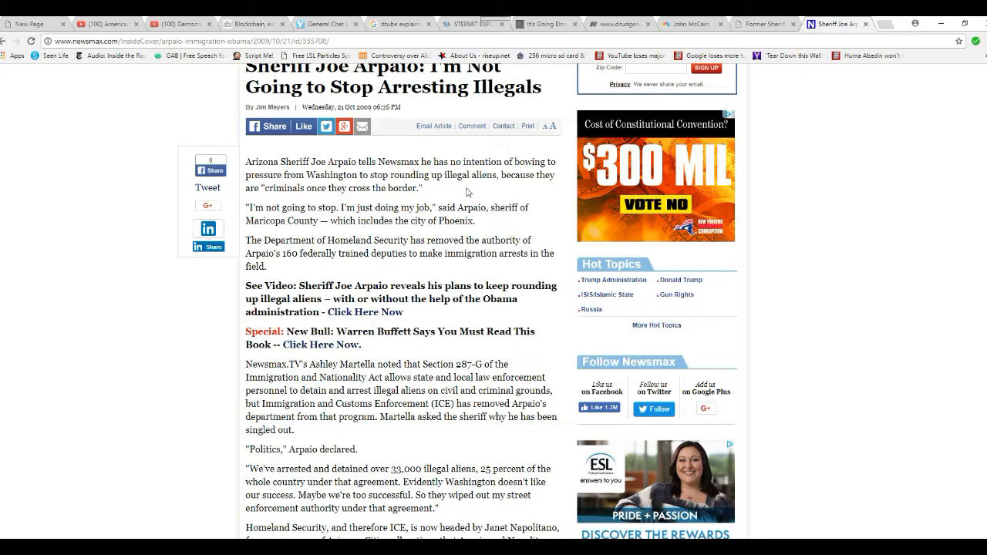
mouse_move(466, 234)
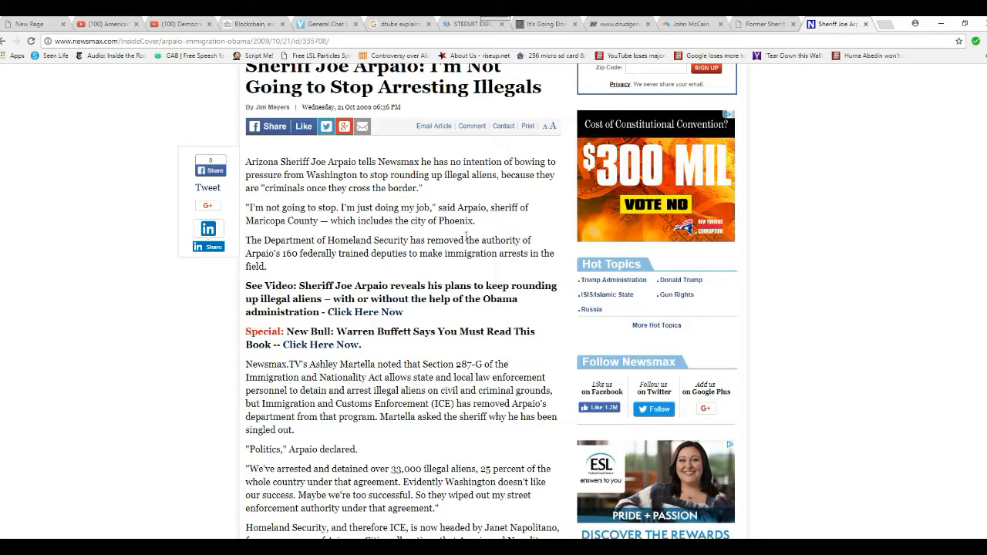
mouse_move(395, 269)
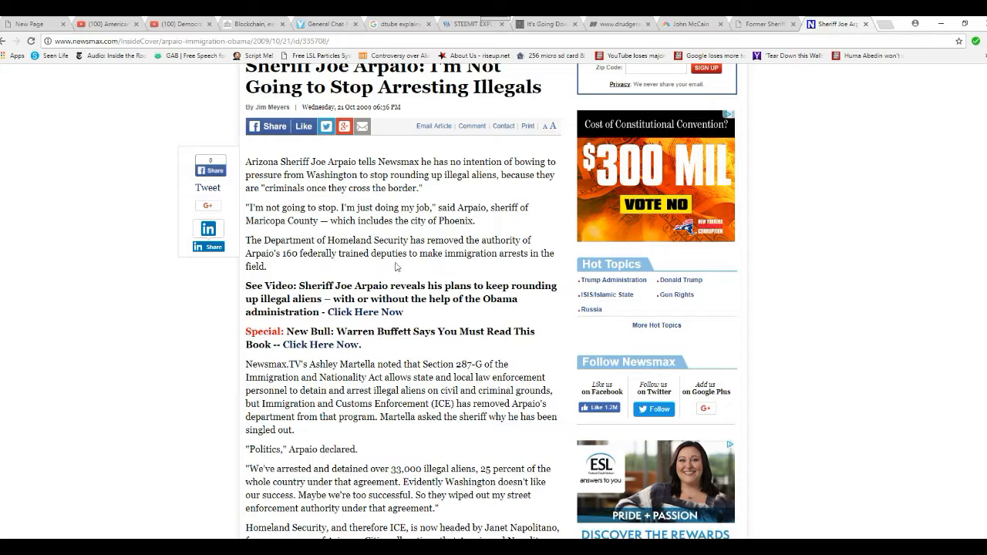
scroll(down, 3)
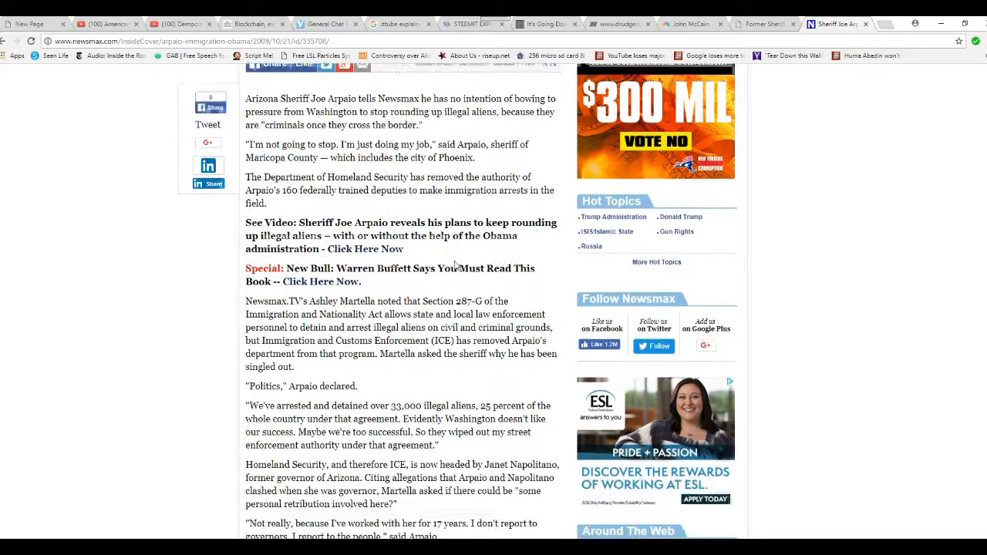
scroll(down, 3)
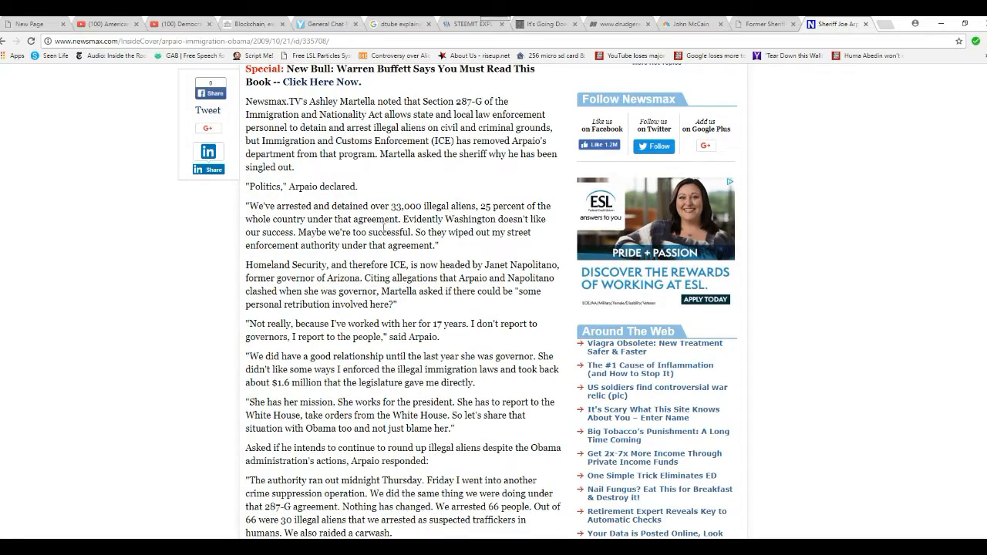
mouse_move(395, 179)
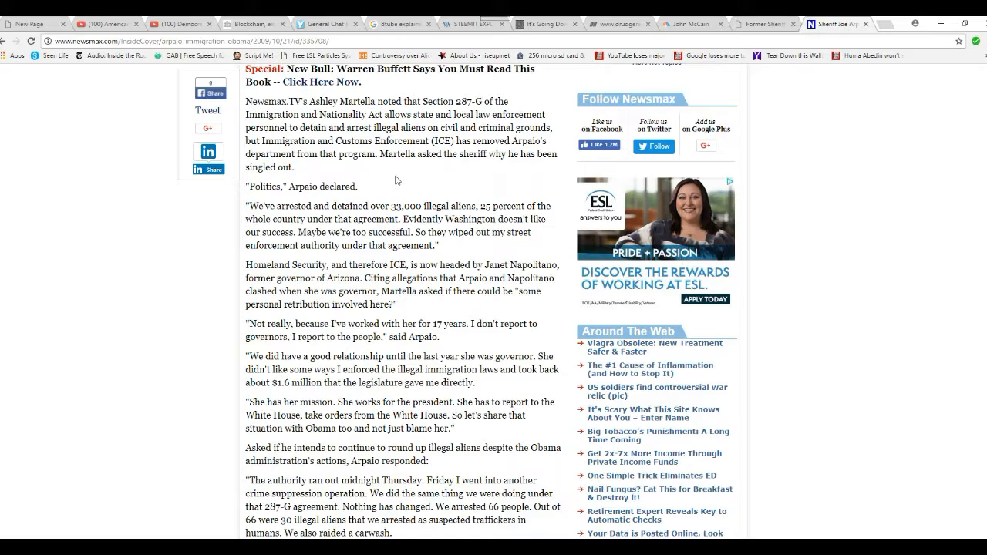
mouse_move(445, 194)
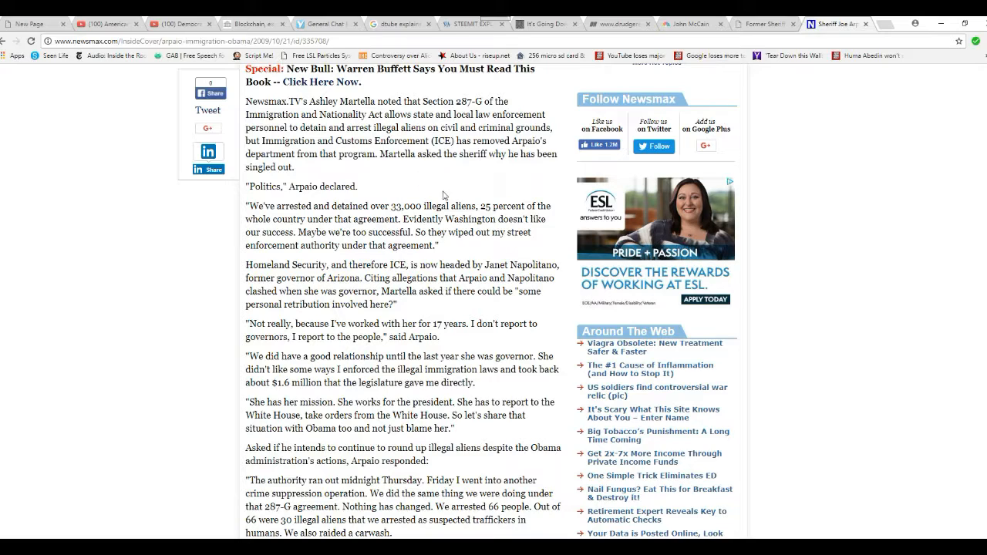
scroll(down, 3)
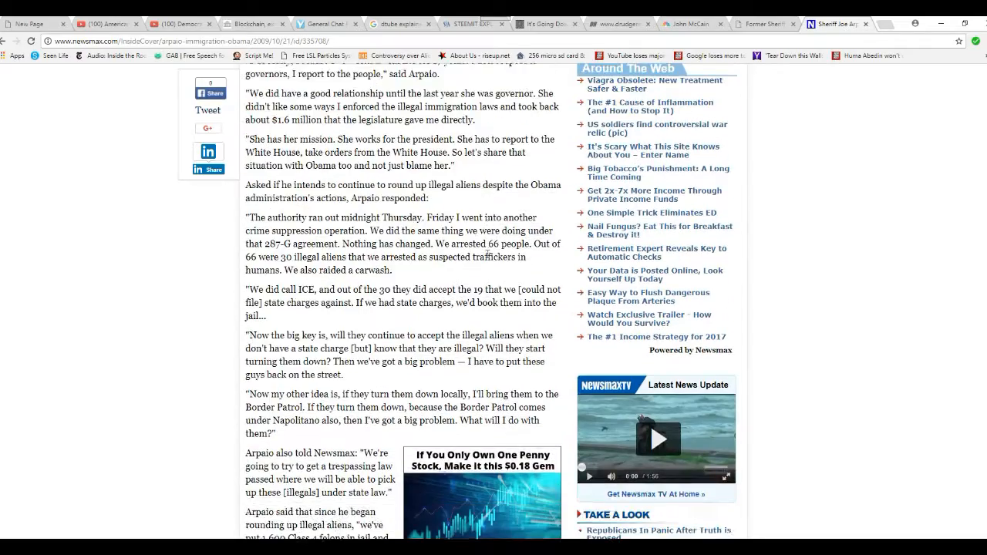
scroll(down, 3)
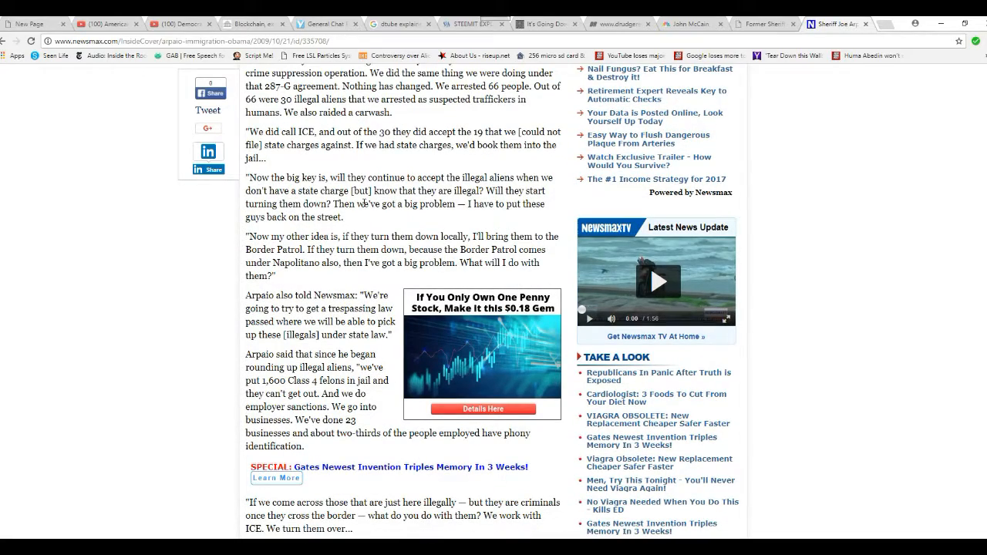
Continue down to Arpaio's closing quote and the 'See Video' link at the article's end.
scroll(down, 3)
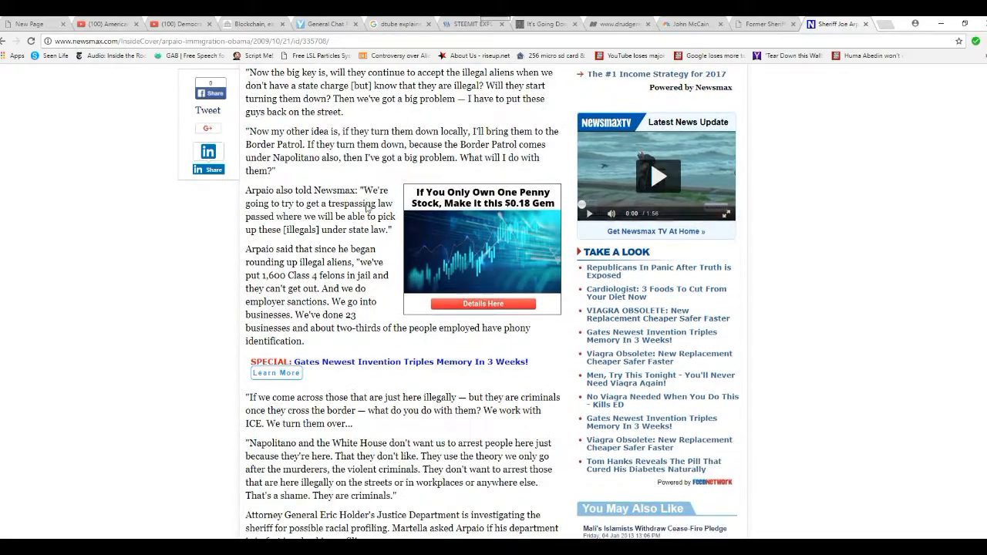
scroll(down, 3)
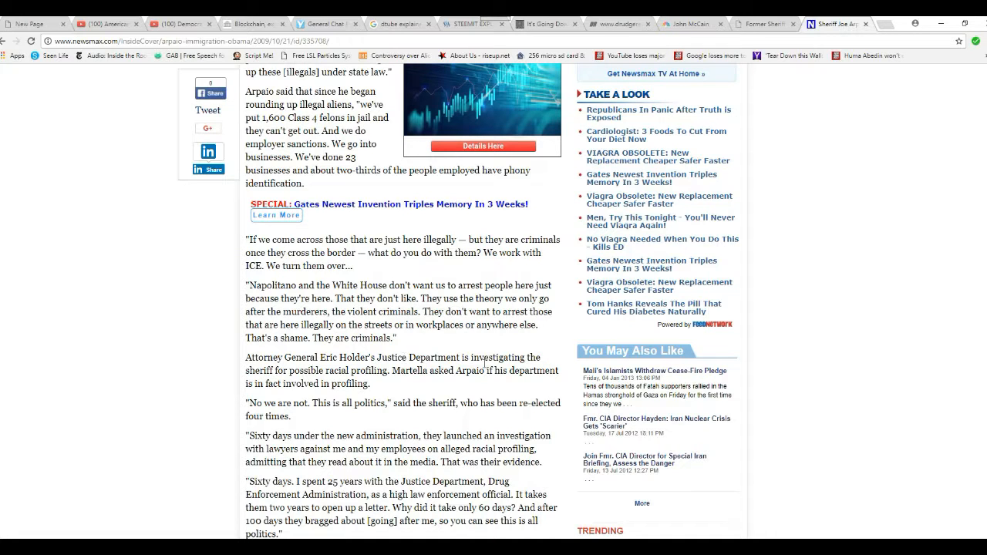
mouse_move(439, 353)
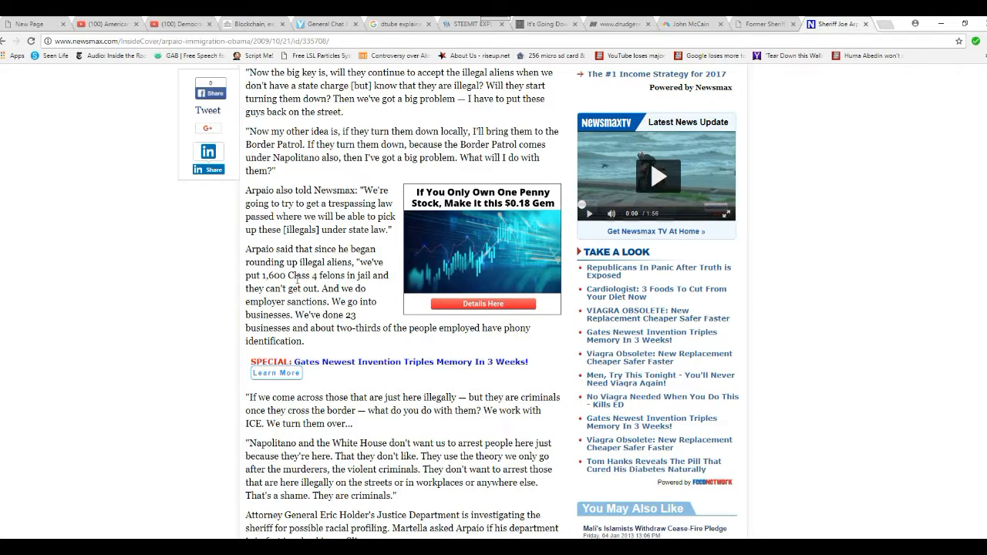
mouse_move(352, 353)
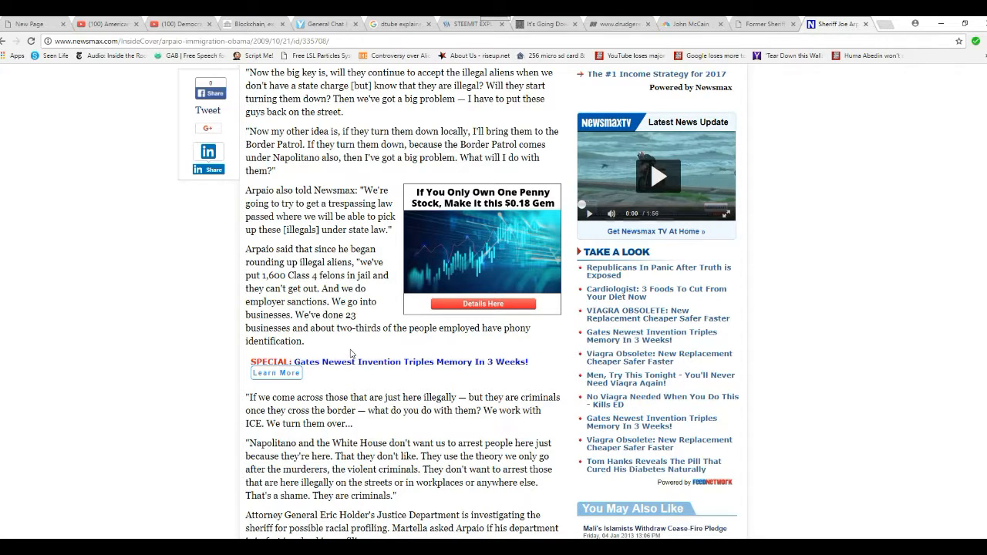
mouse_move(345, 275)
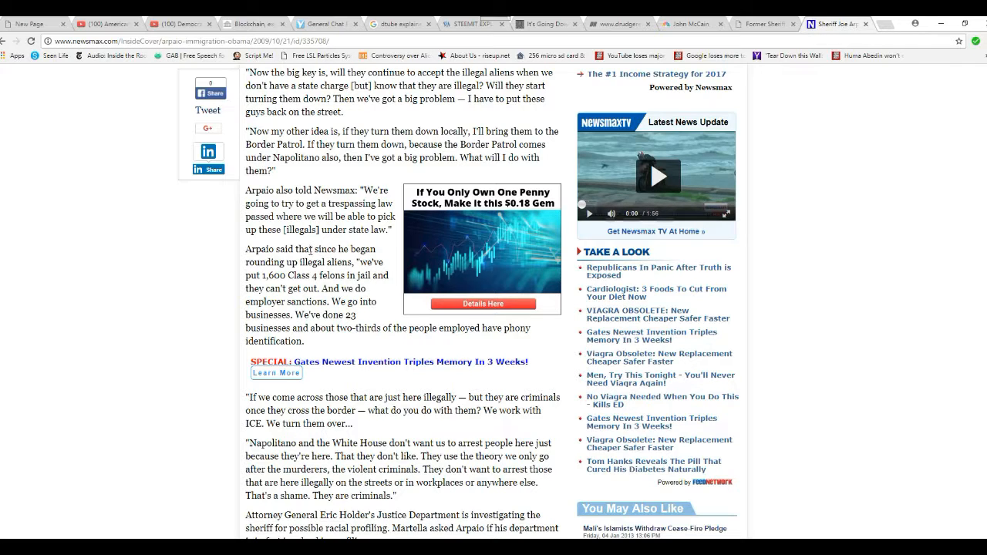
scroll(down, 3)
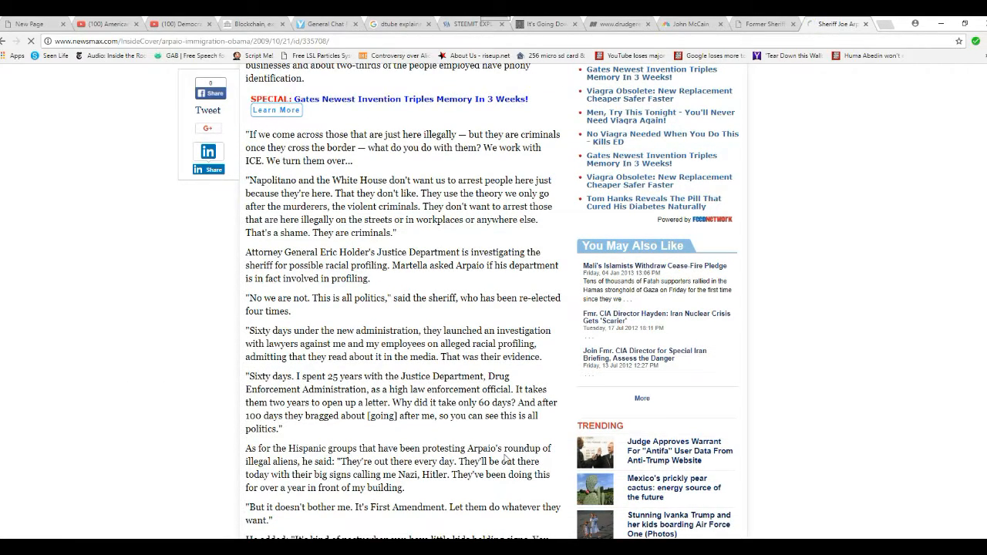
scroll(down, 3)
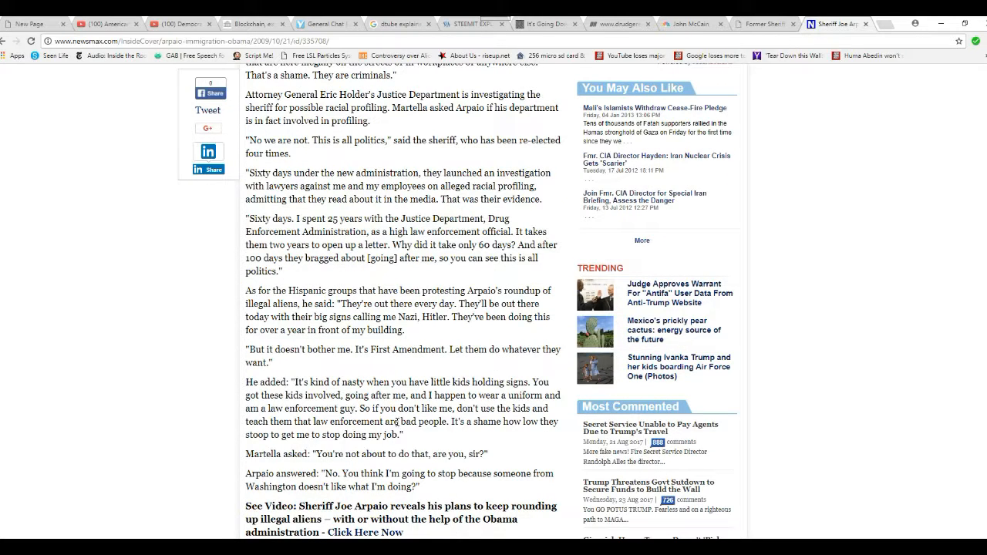
mouse_move(84, 460)
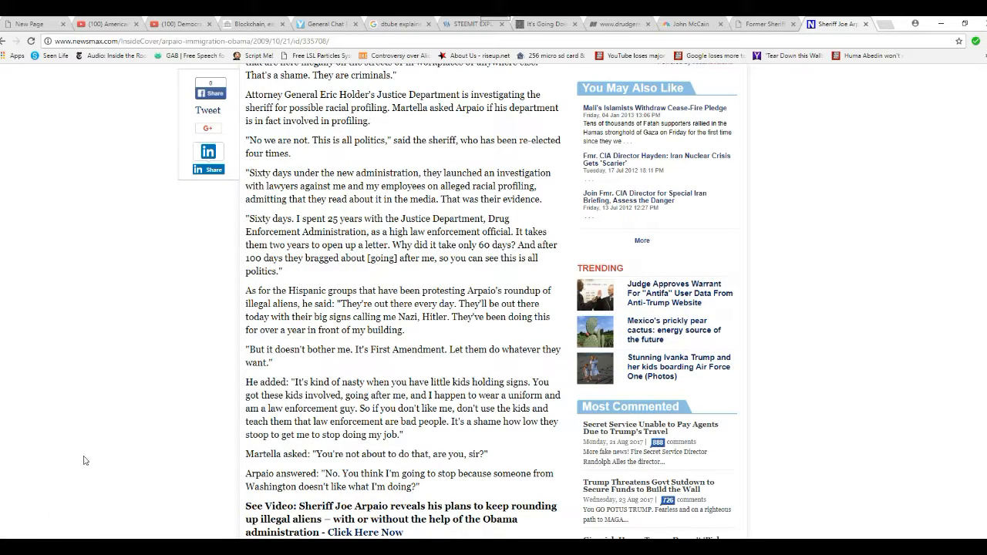